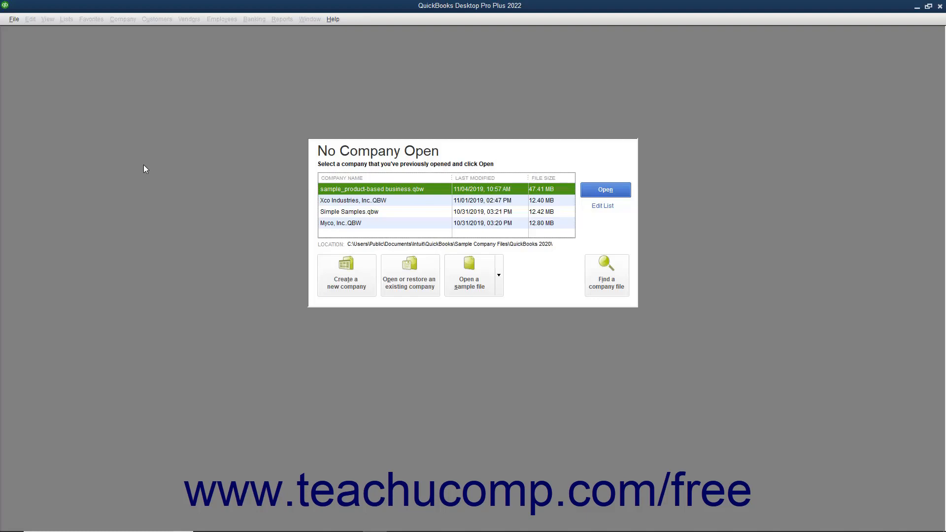
mouse_move(26, 38)
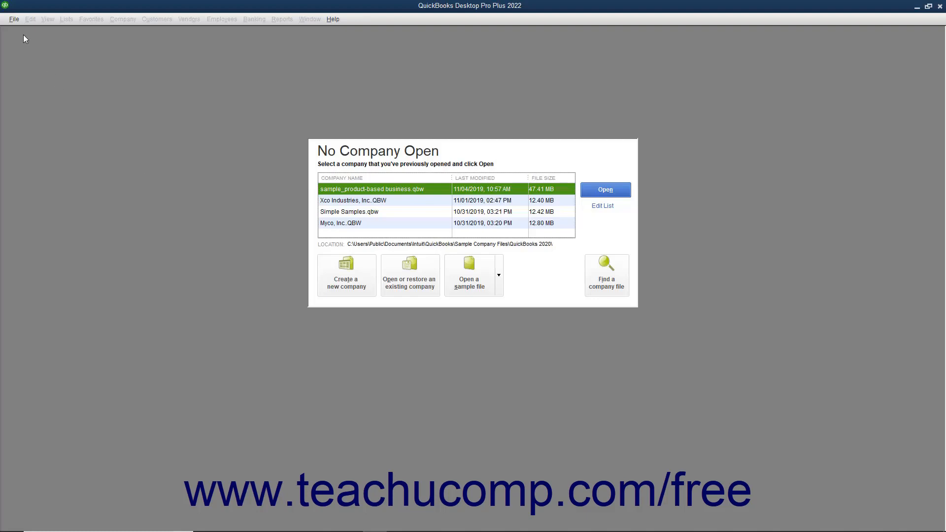
- Start creating a new company file from the QuickBooks start screen
click(13, 18)
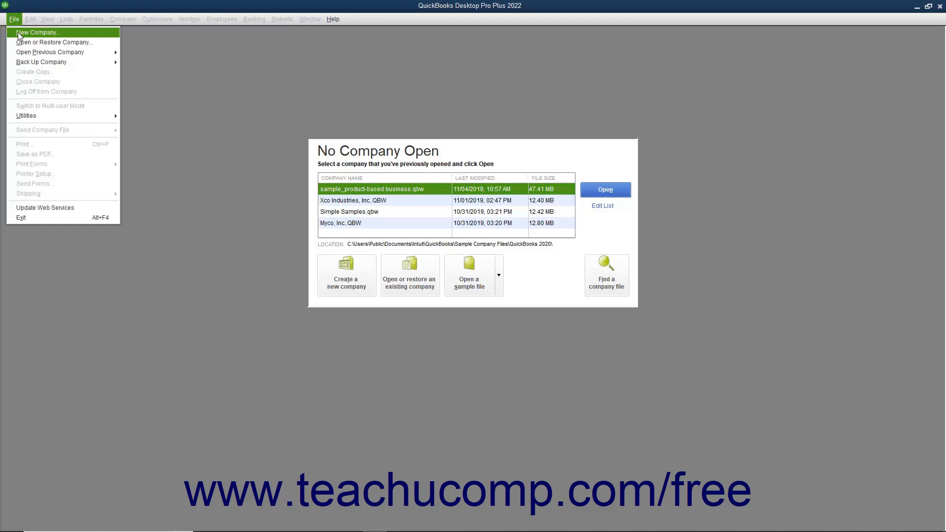
click(263, 187)
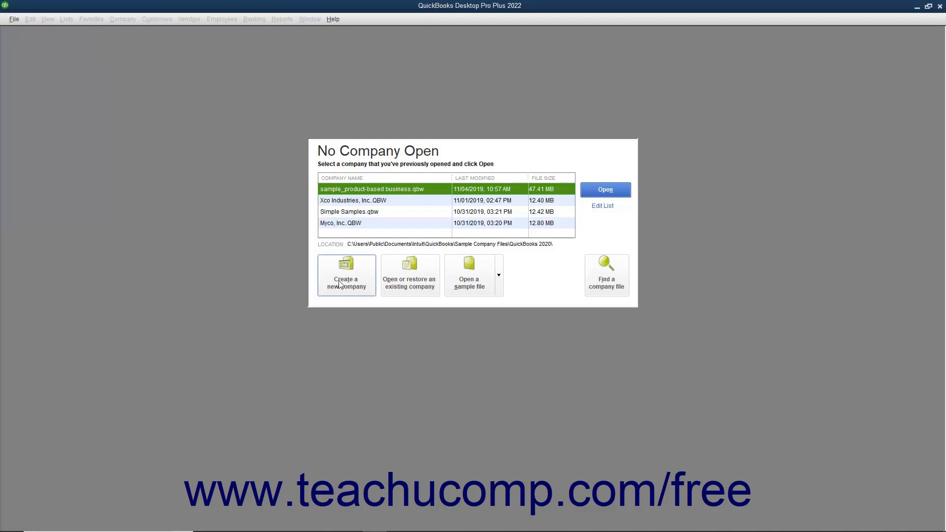
click(346, 275)
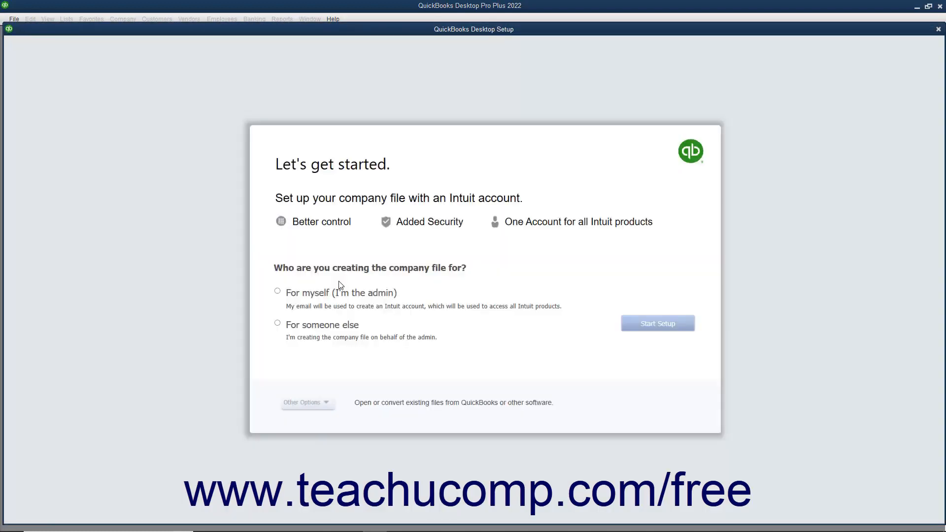
- Choose 'For myself (I'm the admin)' and review the Other Options list
click(278, 291)
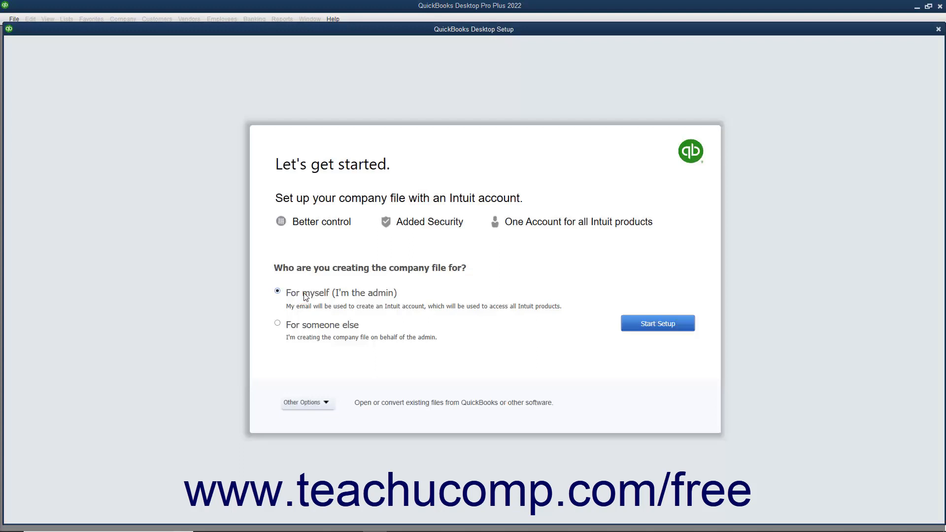
mouse_move(292, 332)
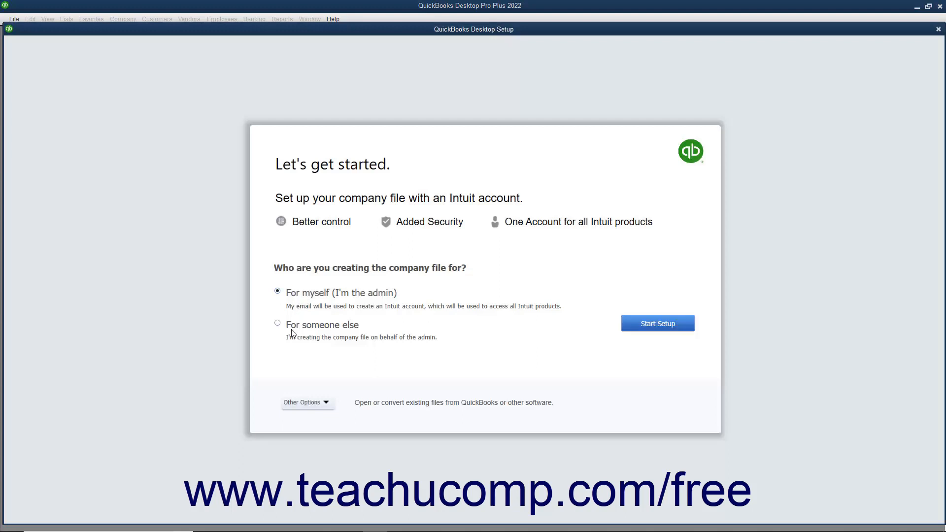
click(278, 323)
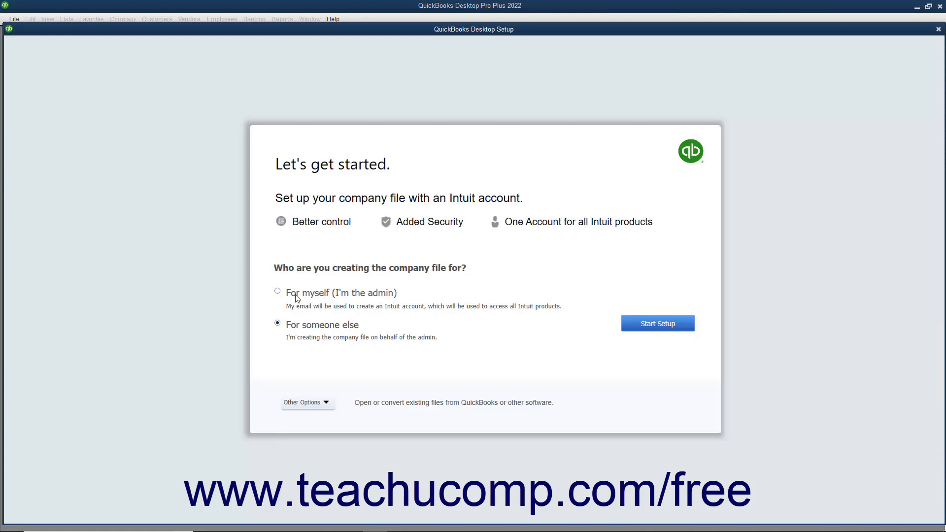
click(277, 291)
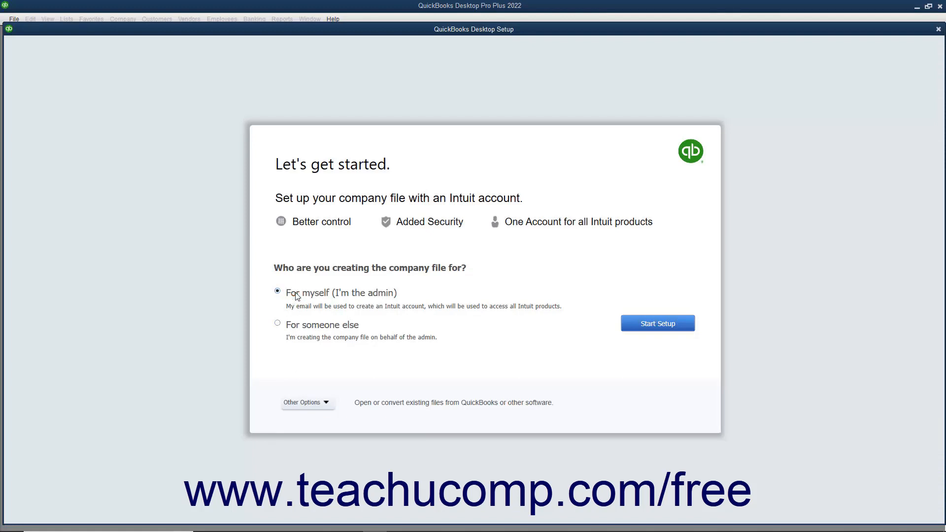
mouse_move(561, 318)
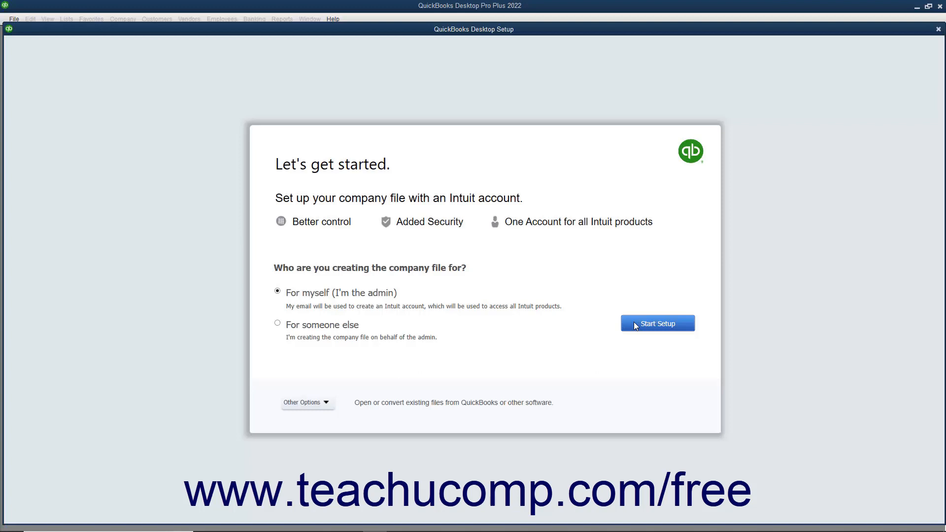
mouse_move(319, 394)
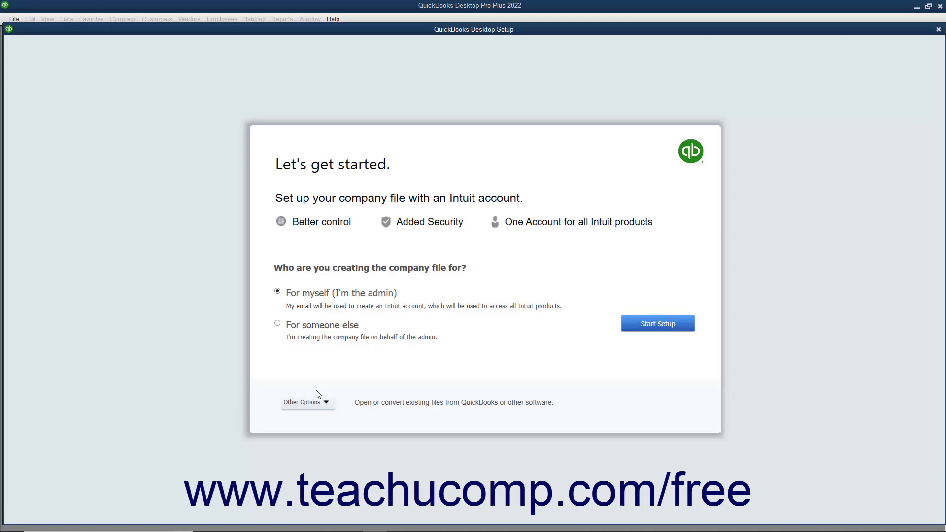
mouse_move(318, 406)
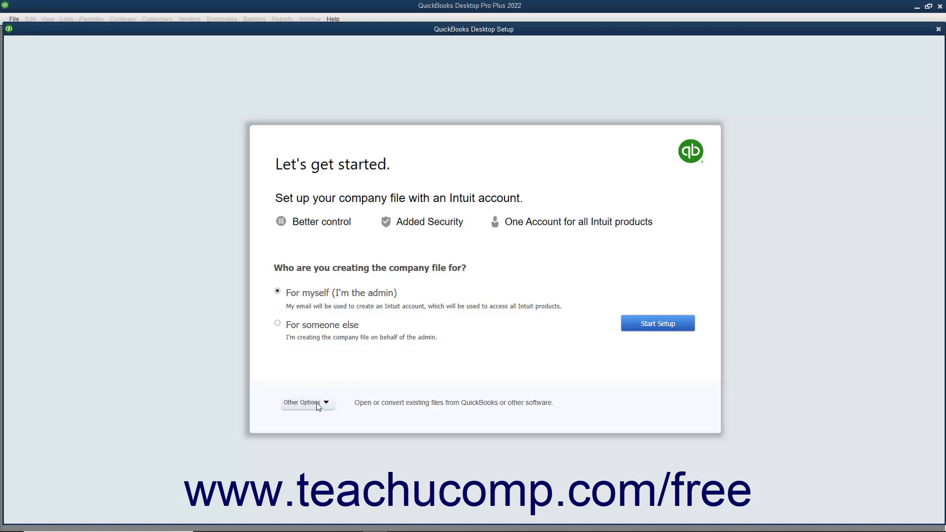
click(307, 402)
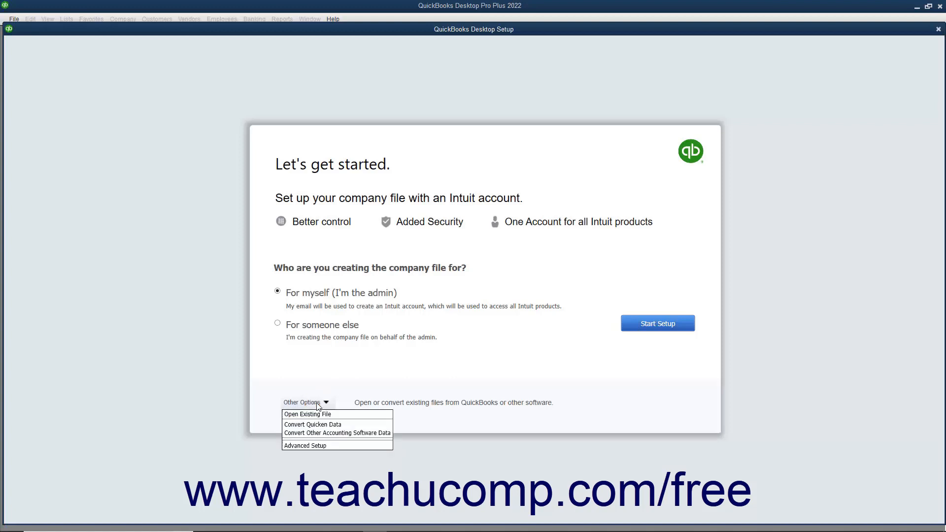
mouse_move(311, 446)
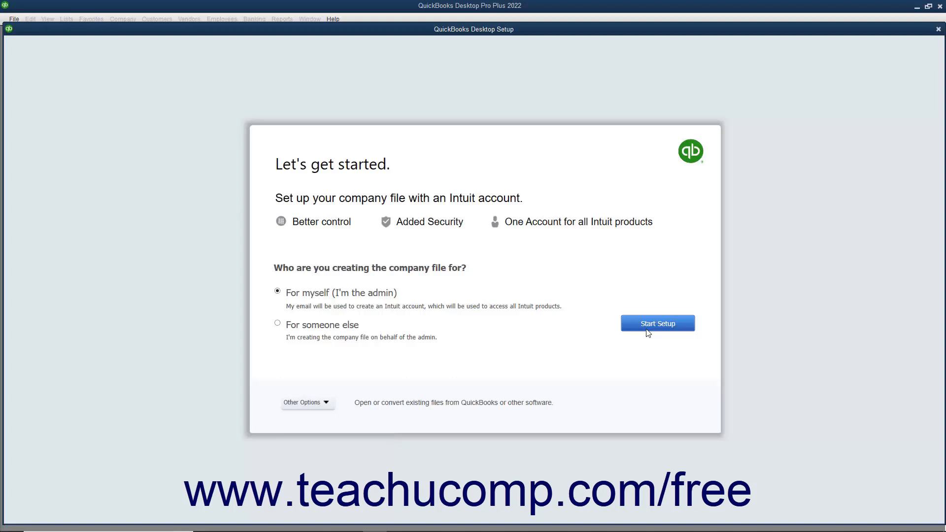
- Start the company setup, reaching the Intuit account sign-in form with empty fields
click(657, 323)
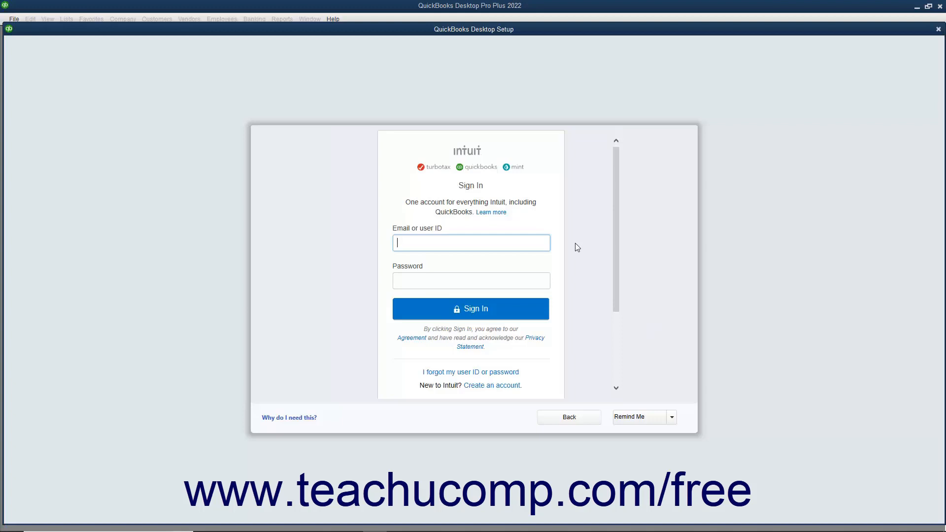
mouse_move(567, 248)
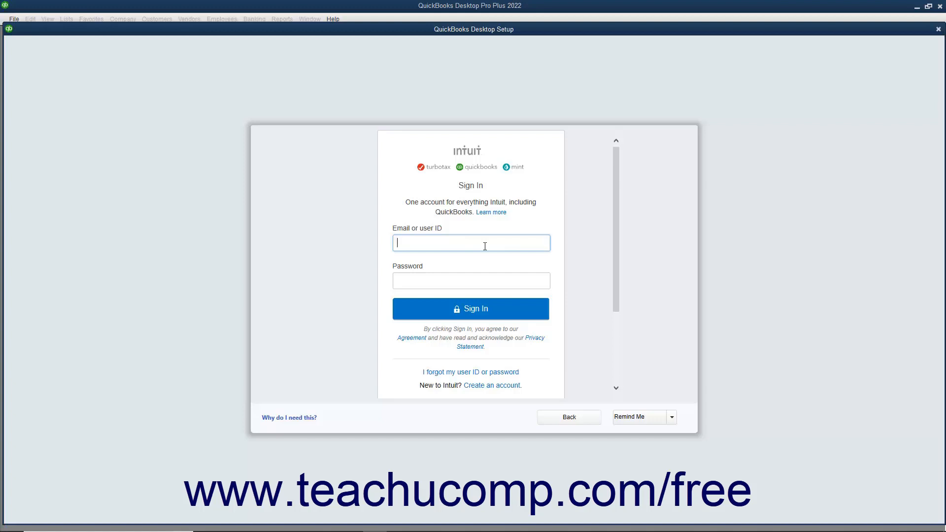
mouse_move(428, 284)
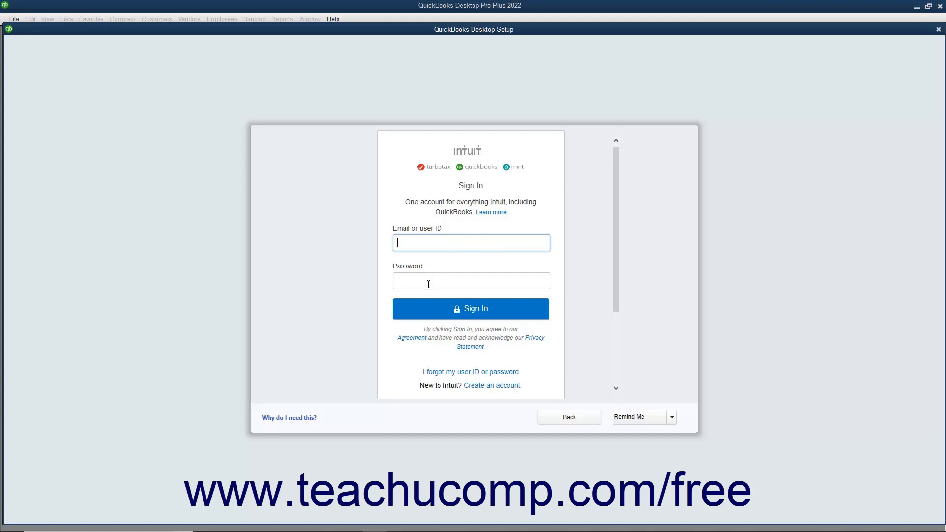
click(471, 280)
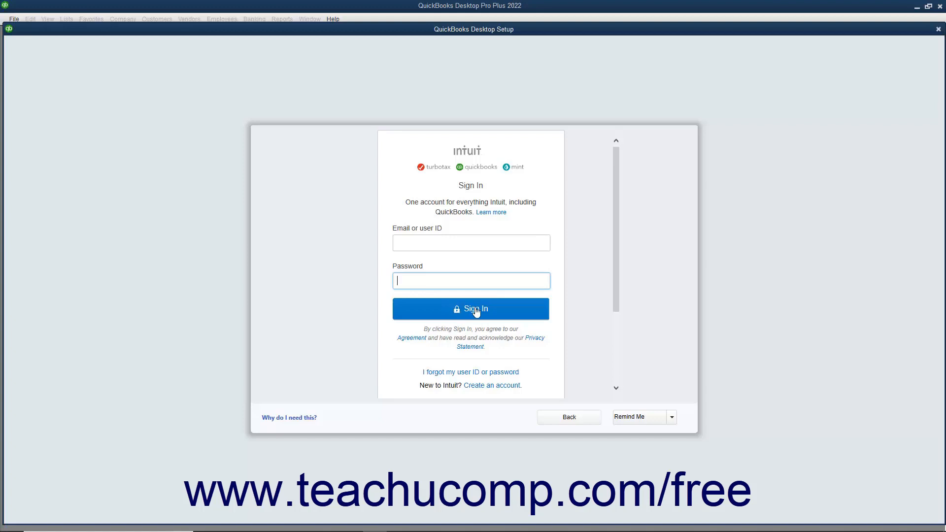
mouse_move(491, 385)
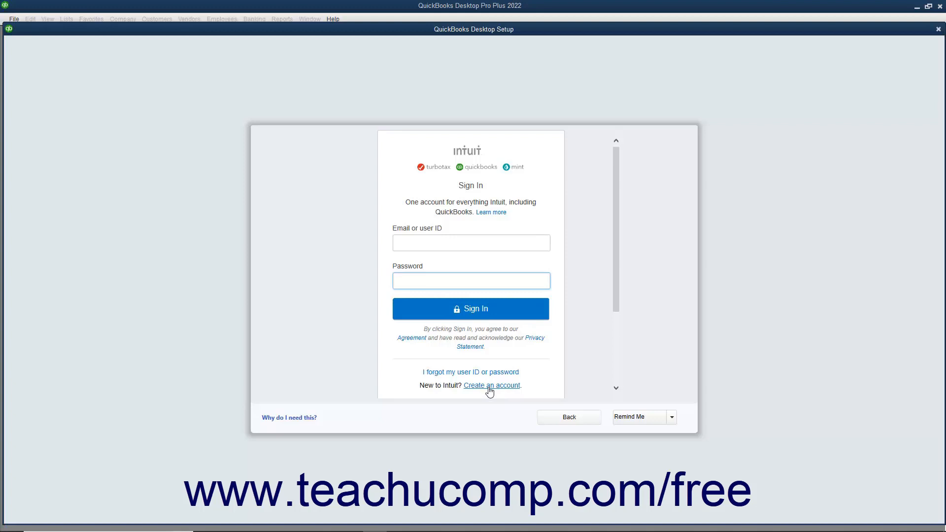
click(492, 385)
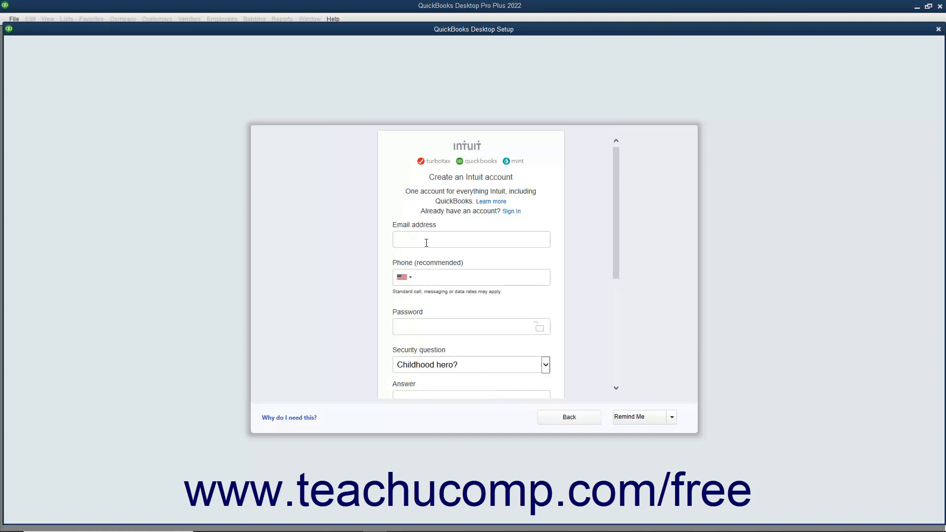
click(471, 239)
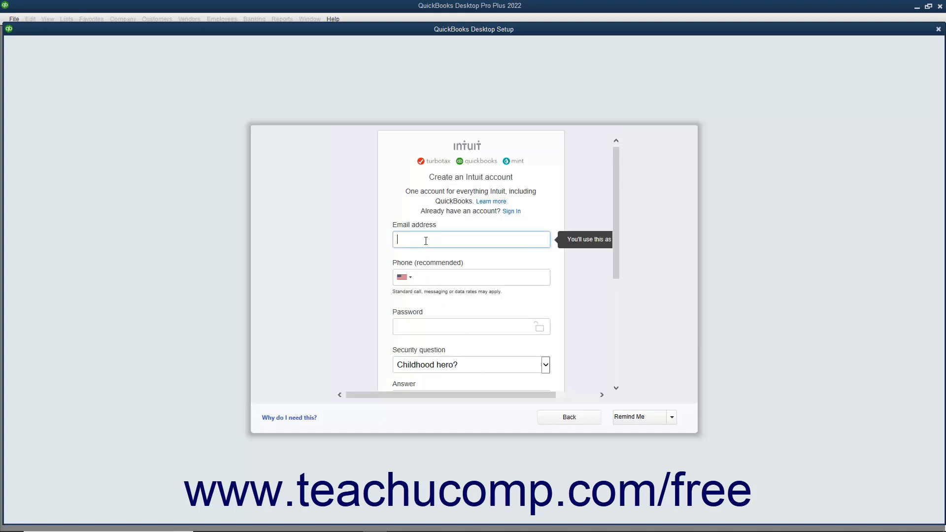
mouse_move(431, 281)
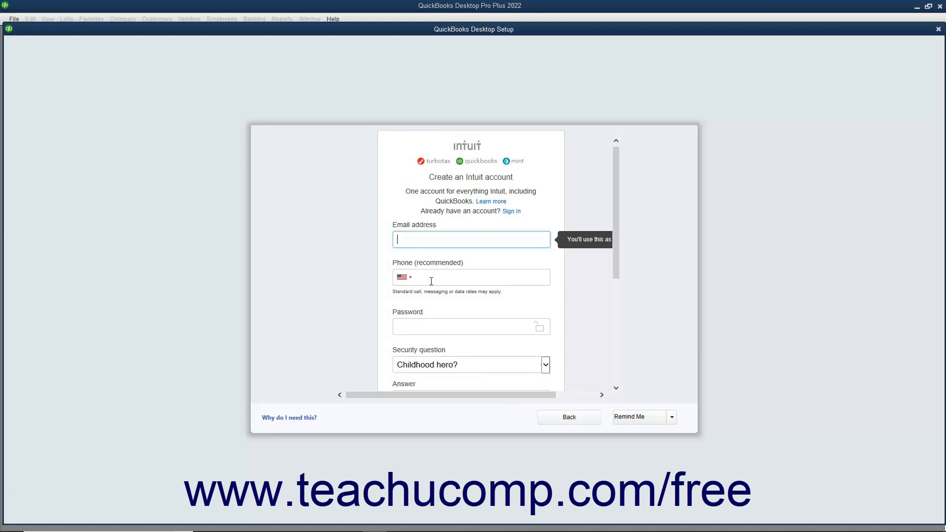
click(471, 276)
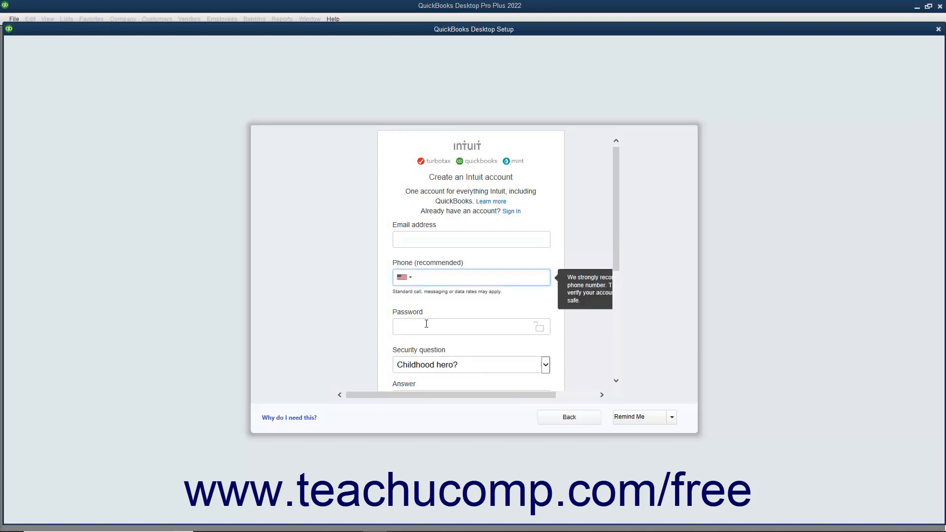
scroll(down, 3)
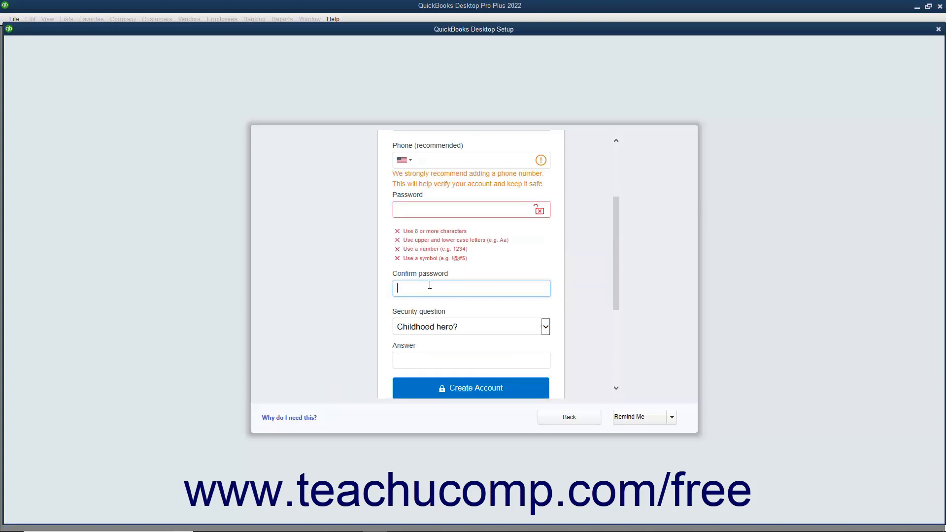
scroll(down, 3)
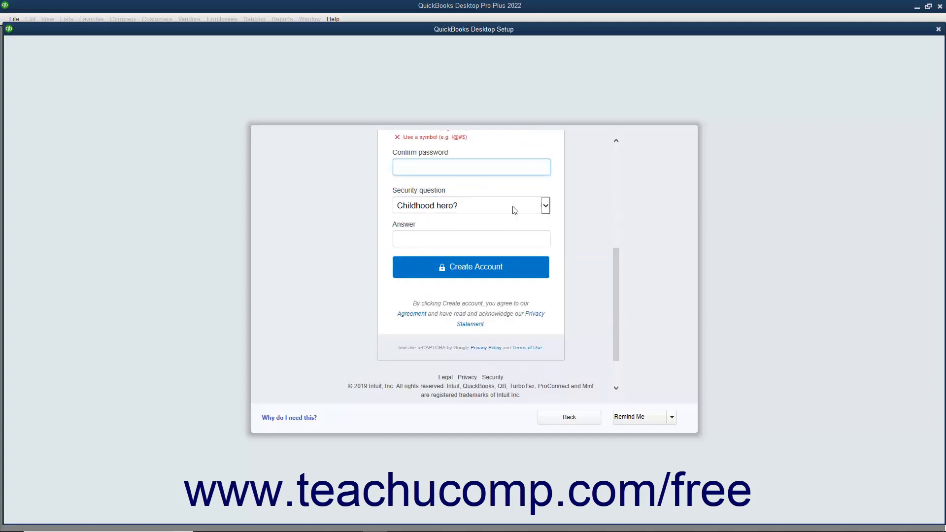
click(544, 205)
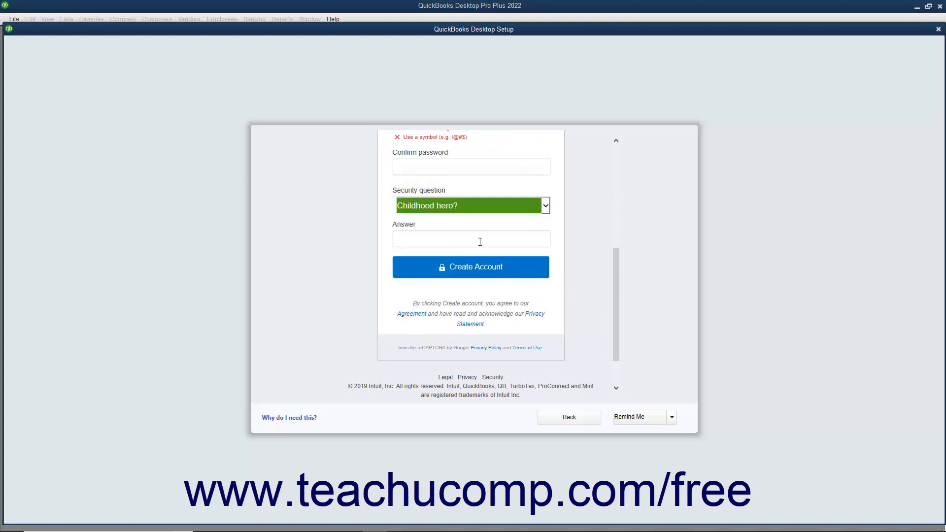
click(471, 238)
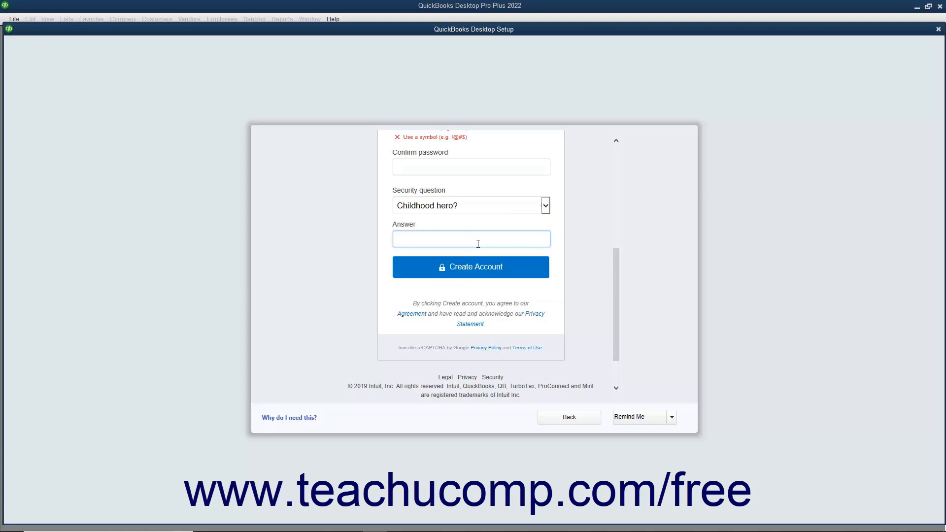
click(471, 238)
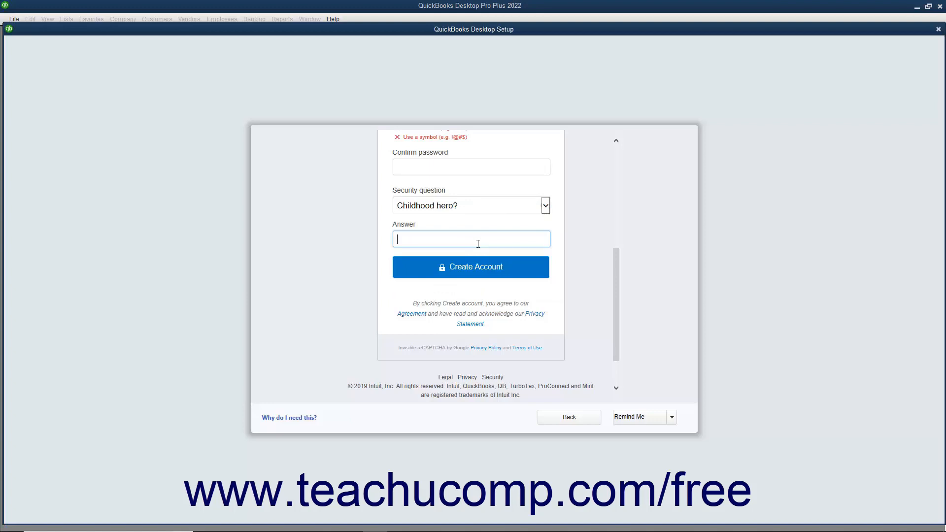
mouse_move(476, 271)
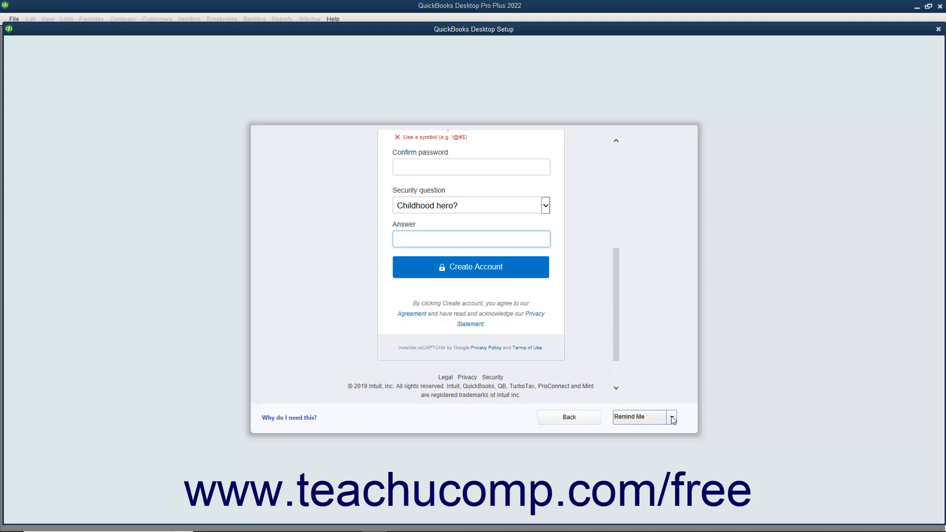
- Postpone Intuit account creation with a reminder for next week
click(671, 417)
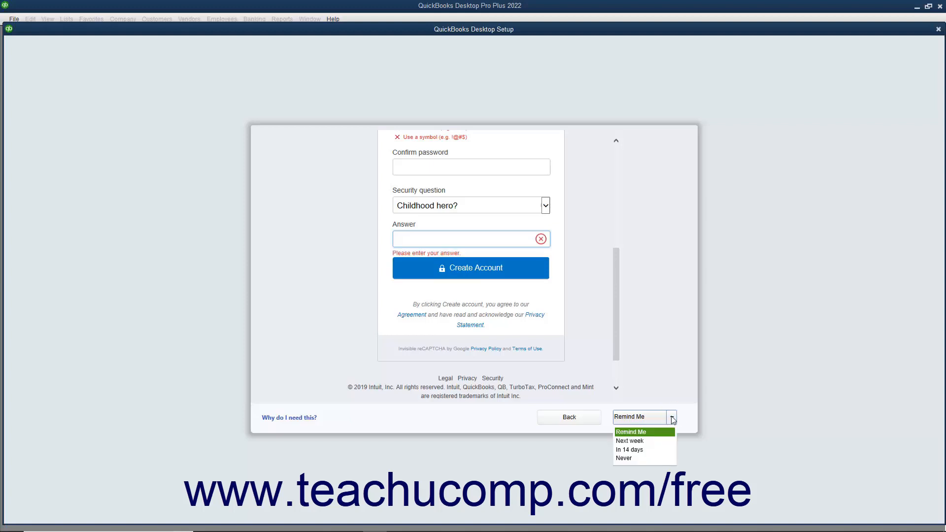
mouse_move(630, 440)
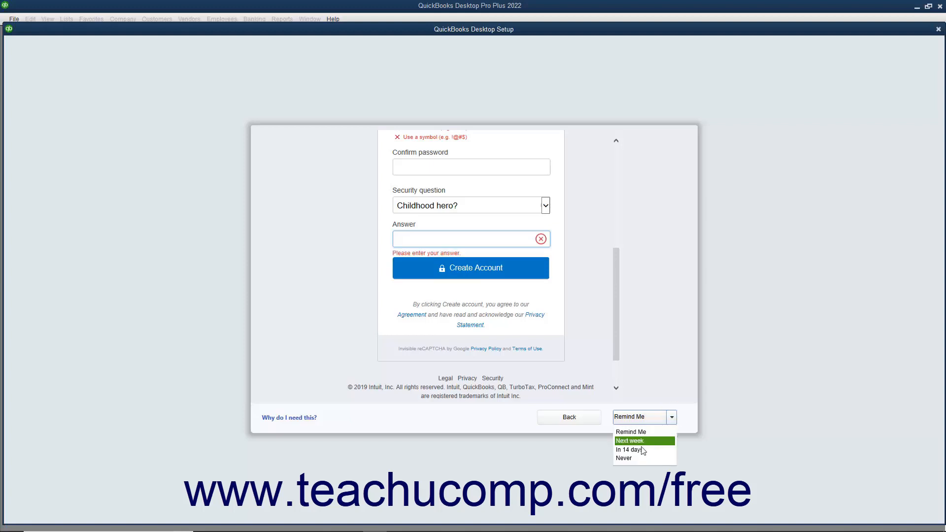
click(629, 441)
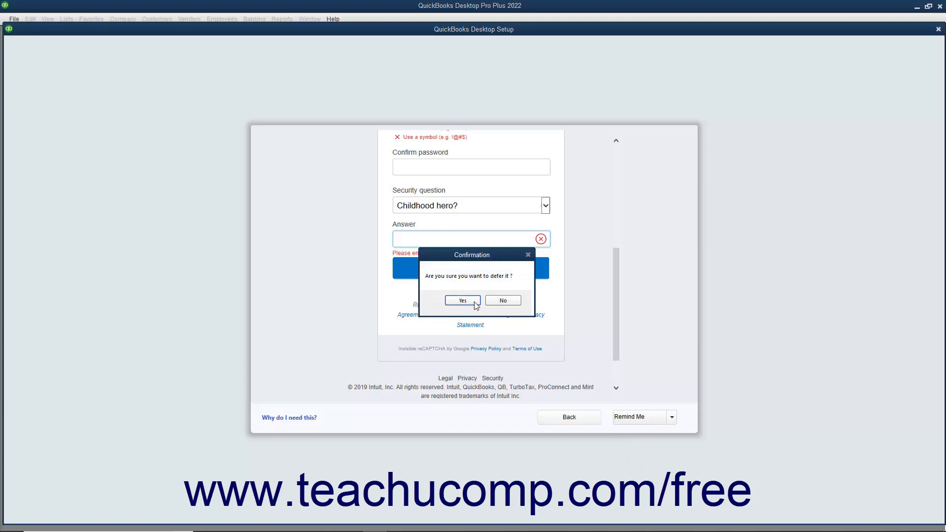
click(461, 301)
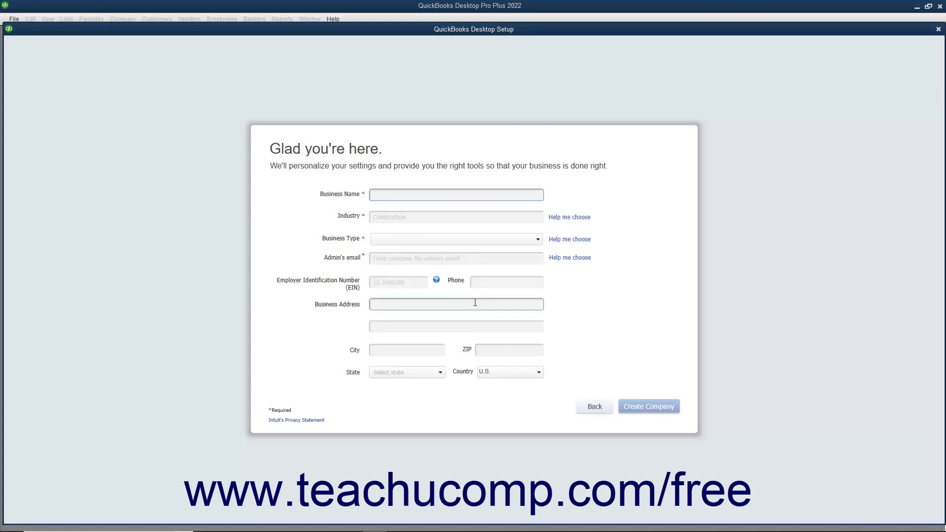
- Enter business name 'Widgets, Inc.' and bring up the industry selection list
click(455, 194)
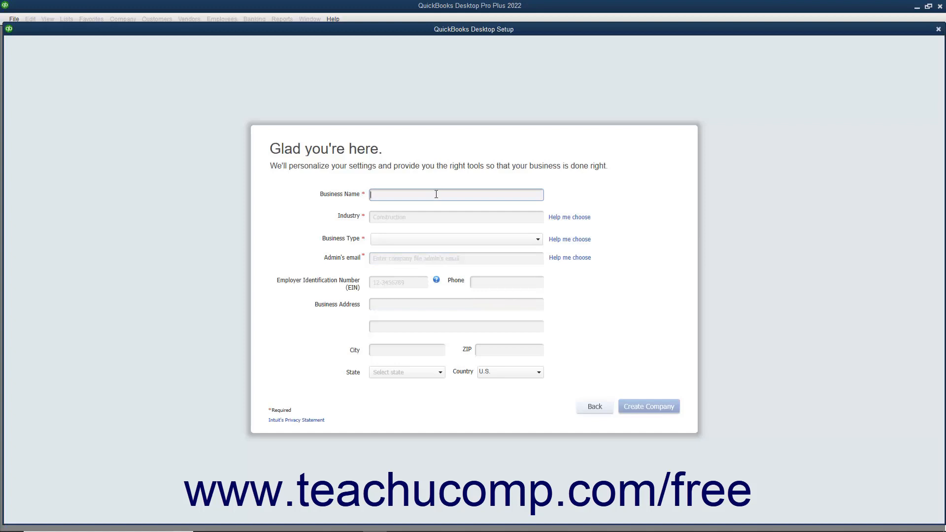
text(Widgets, Inc.)
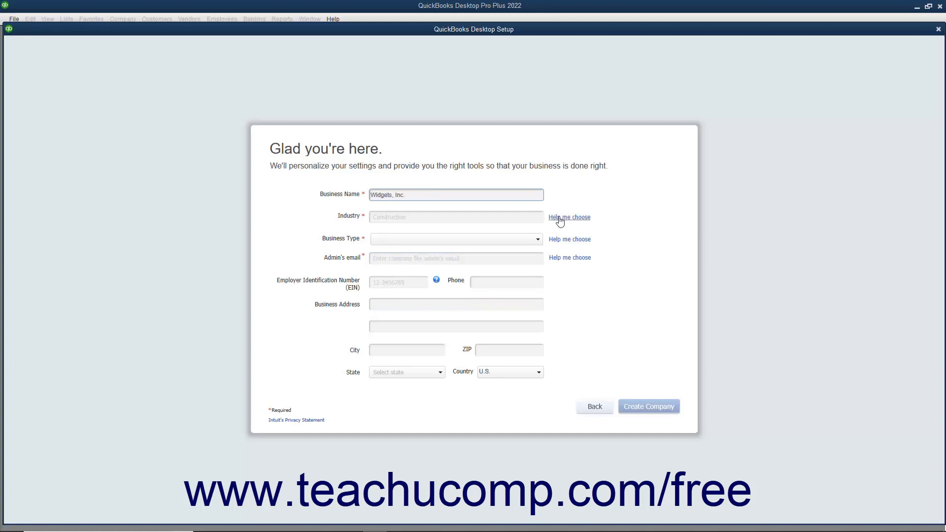
click(455, 195)
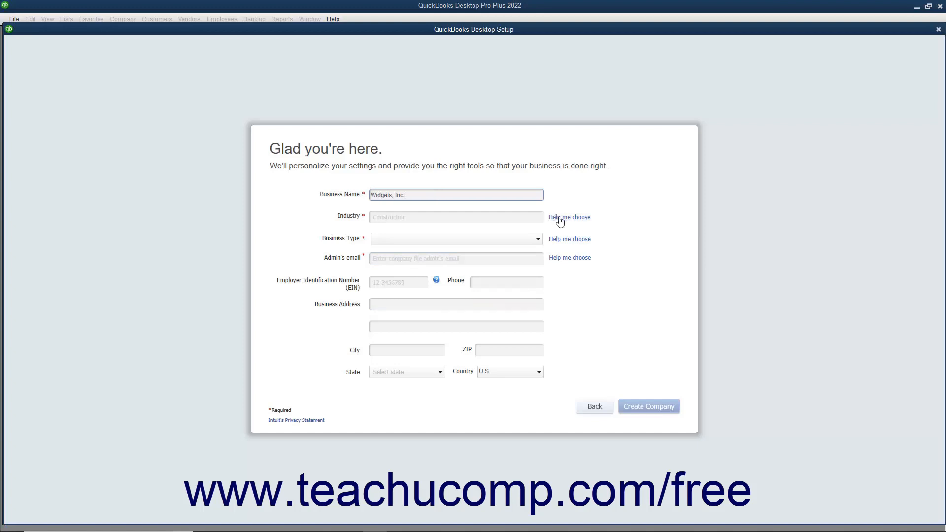
click(569, 217)
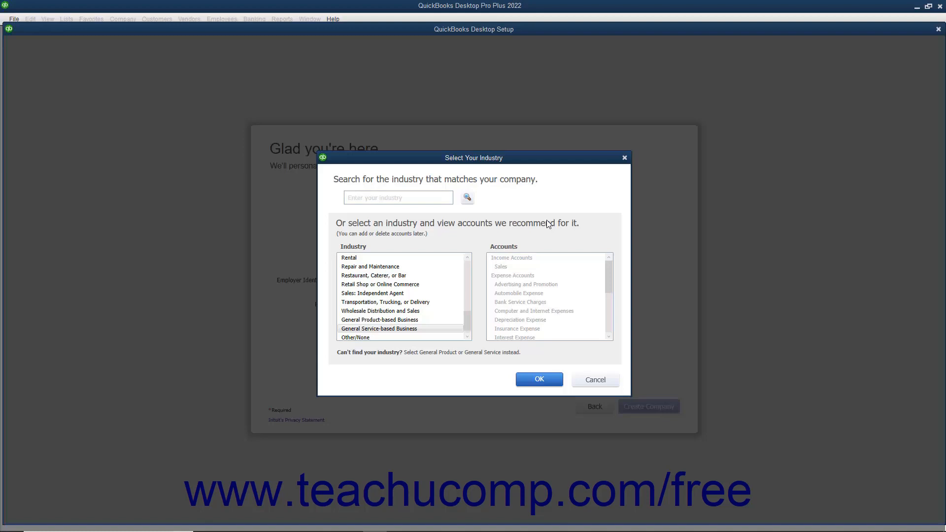
mouse_move(538, 230)
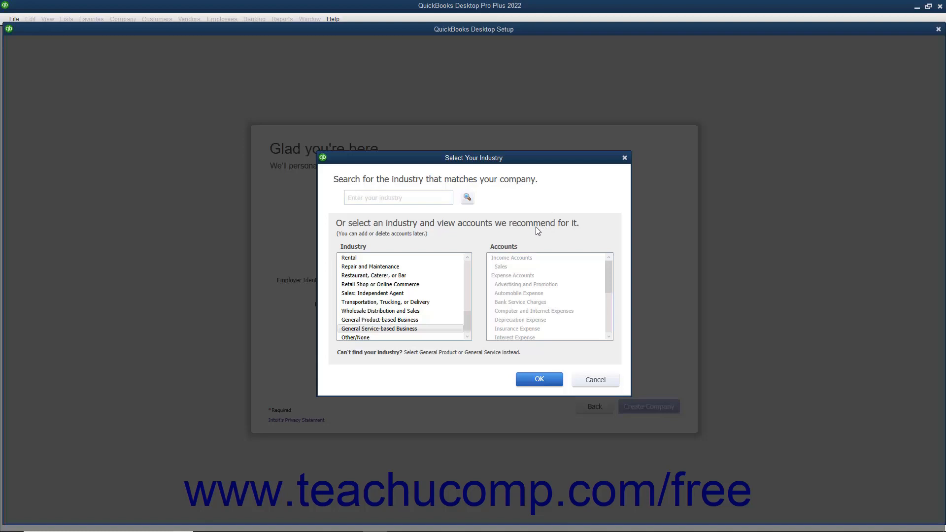
mouse_move(508, 240)
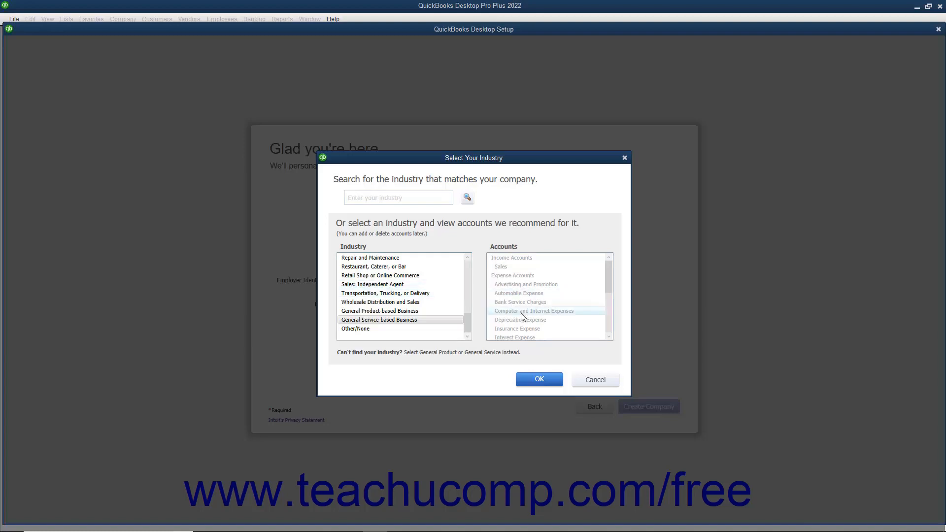
mouse_move(477, 308)
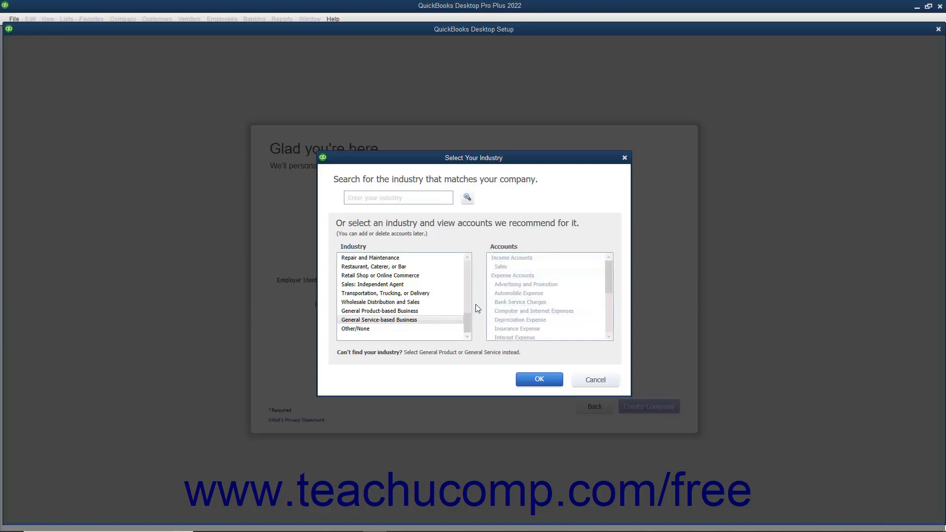
- Preview several industries and confirm General Product-based Business as the industry
click(380, 302)
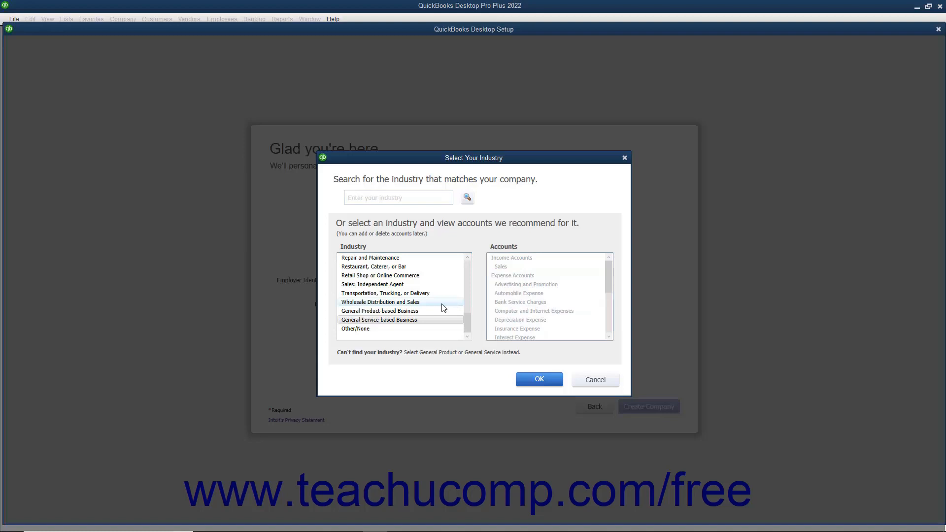
click(379, 311)
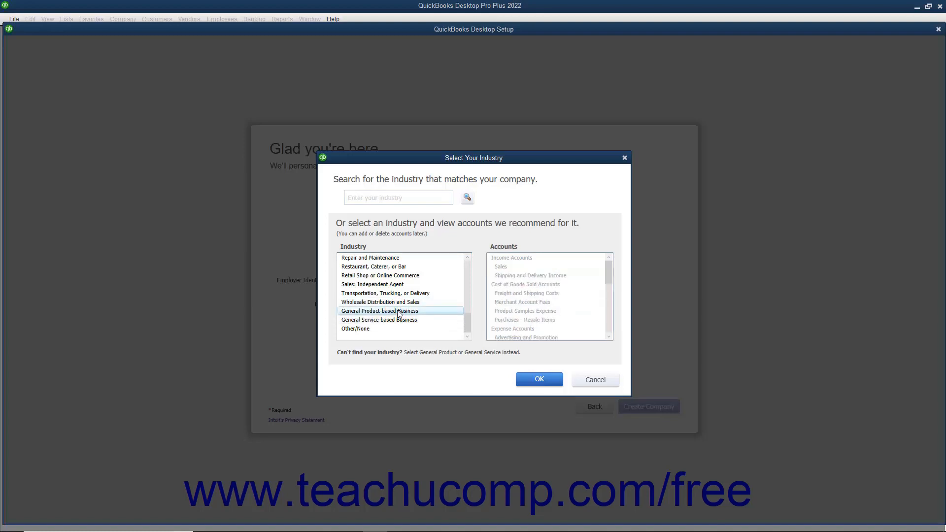
click(379, 319)
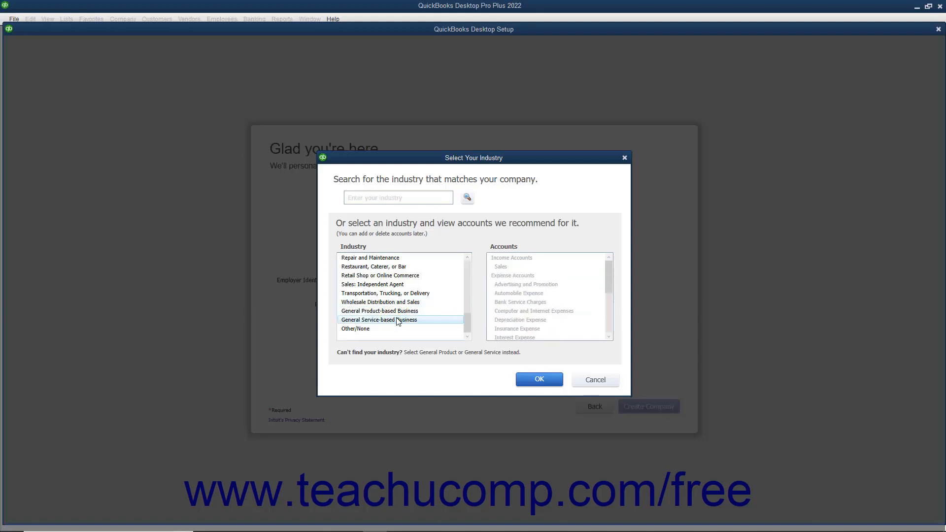
mouse_move(376, 329)
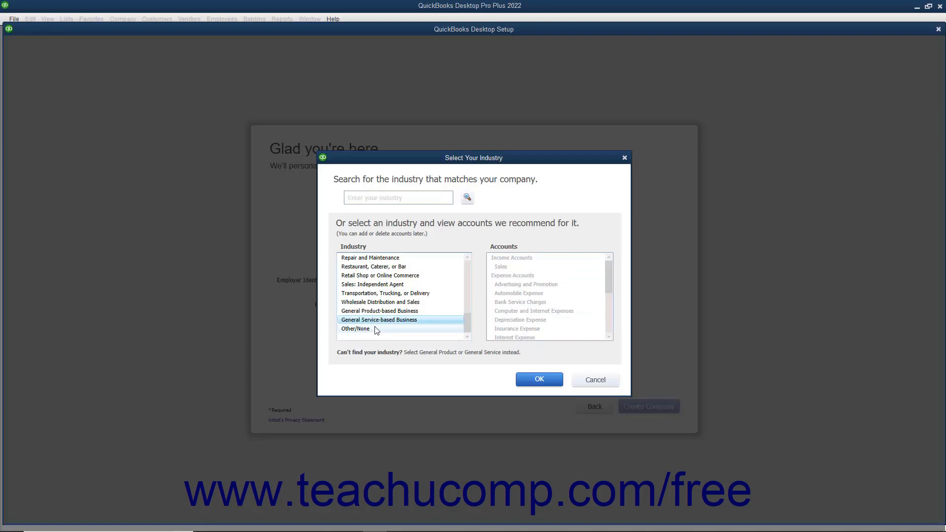
click(355, 328)
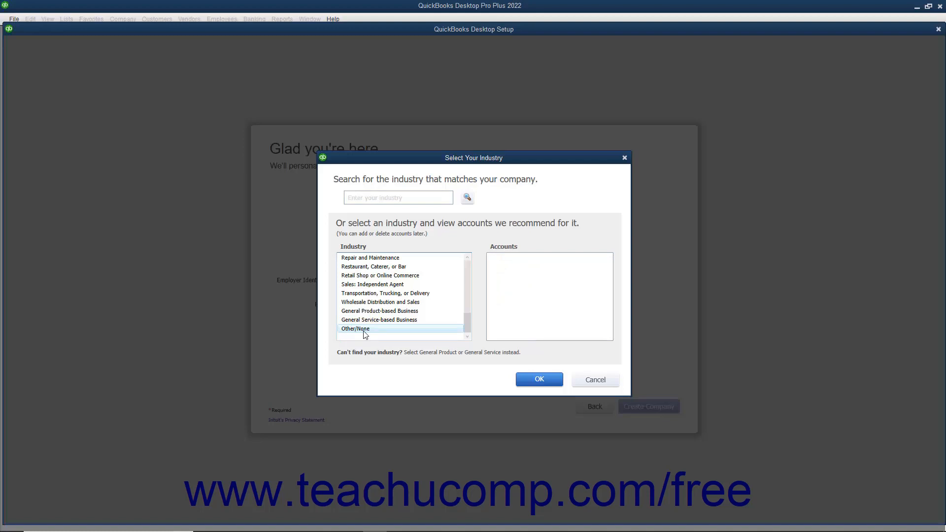
click(378, 311)
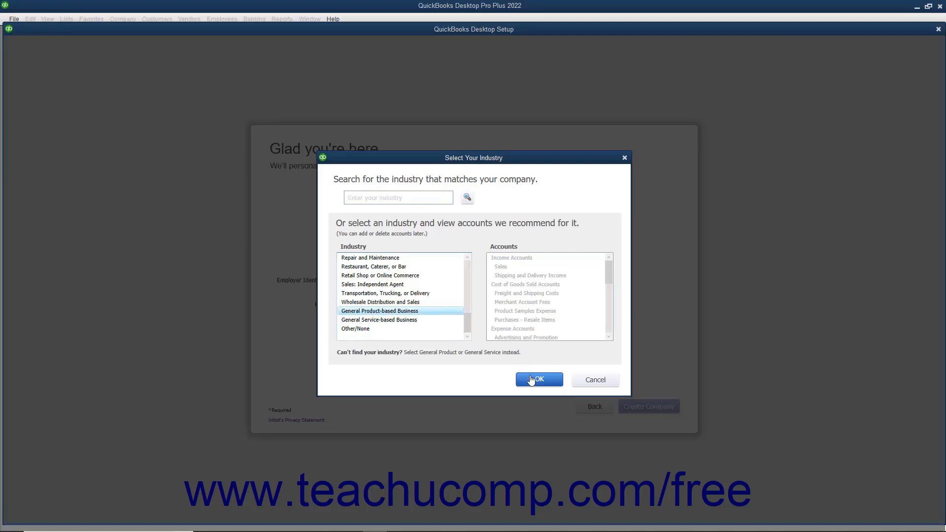
click(538, 380)
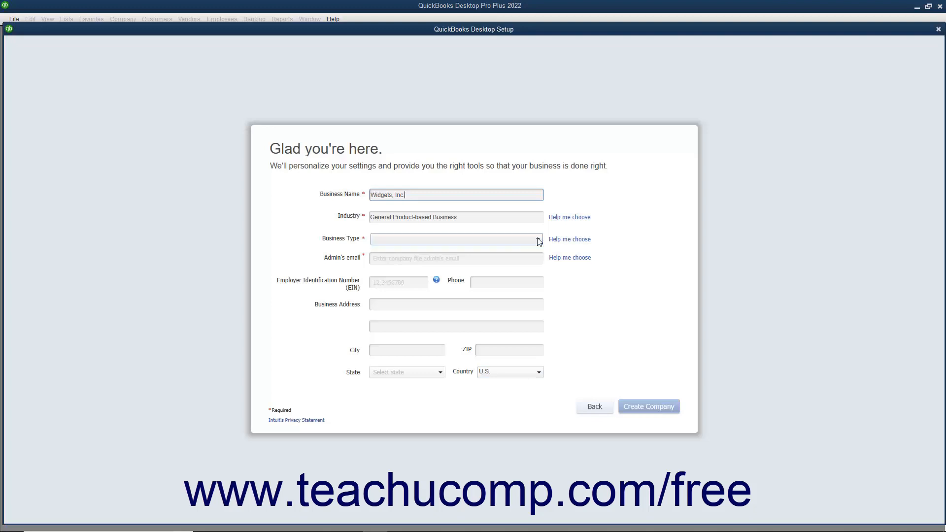
- Set business type to S Corporation and enter the admin's email address
click(536, 239)
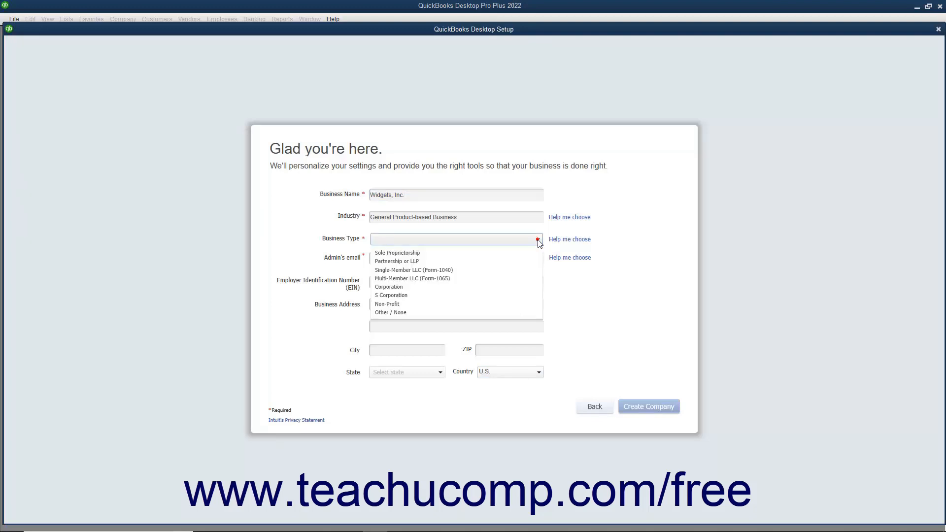
mouse_move(426, 295)
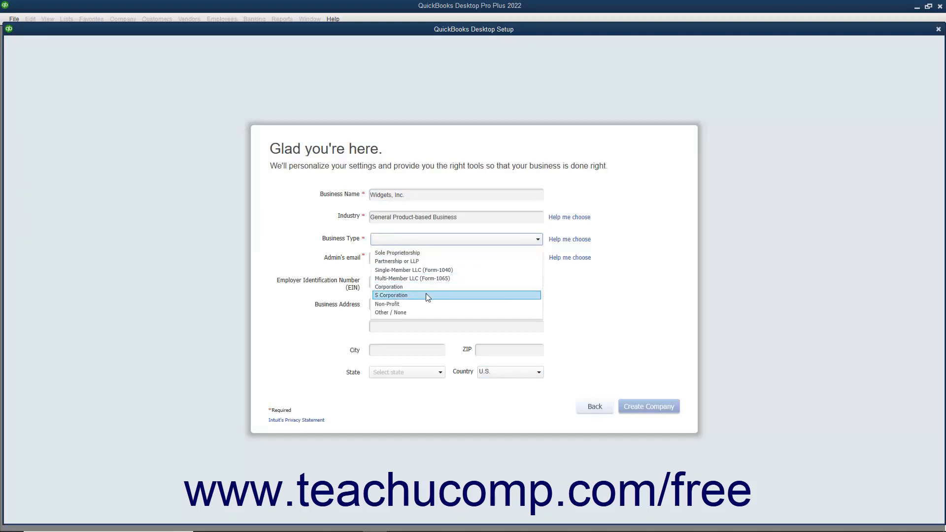
click(391, 295)
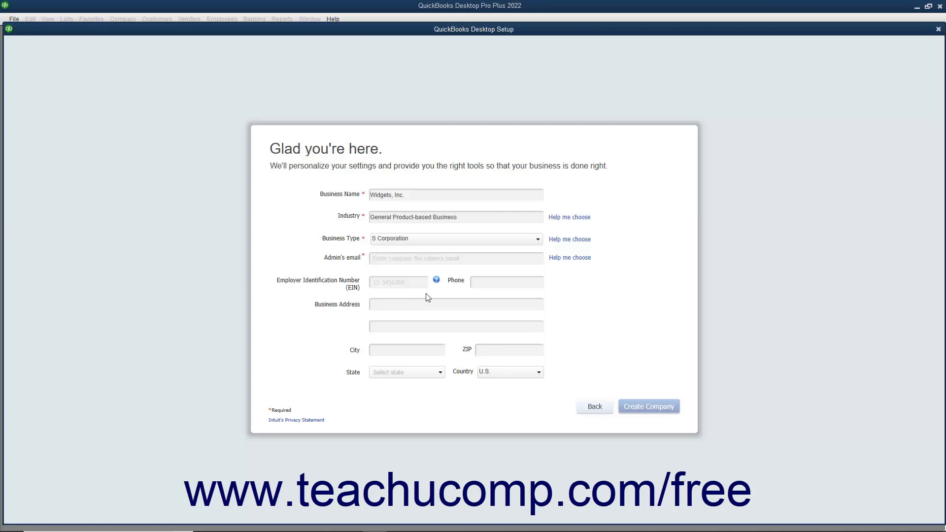
click(456, 258)
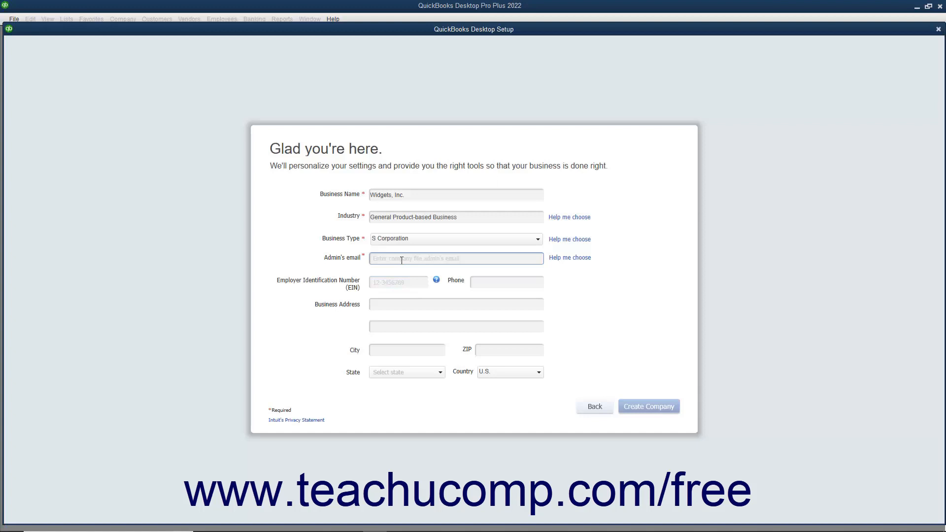
text(samples@widgetsinc.com)
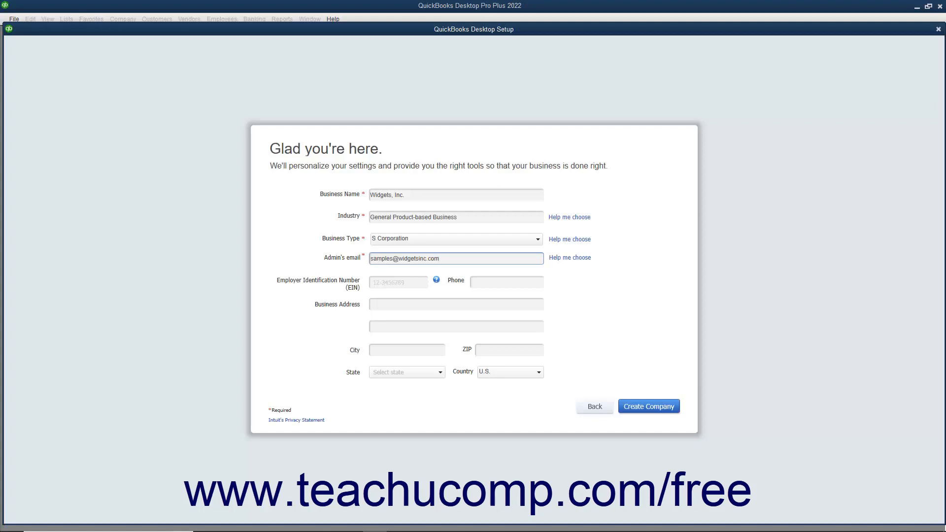
click(456, 258)
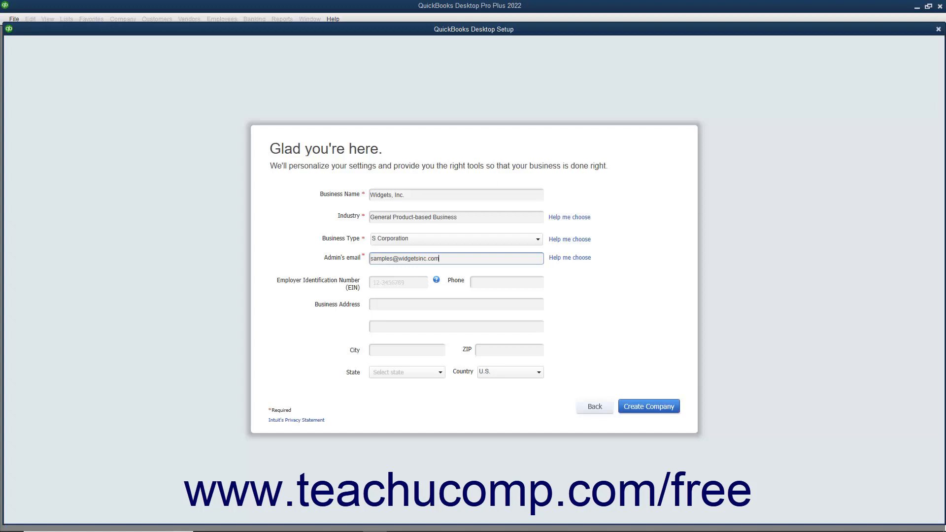
mouse_move(401, 261)
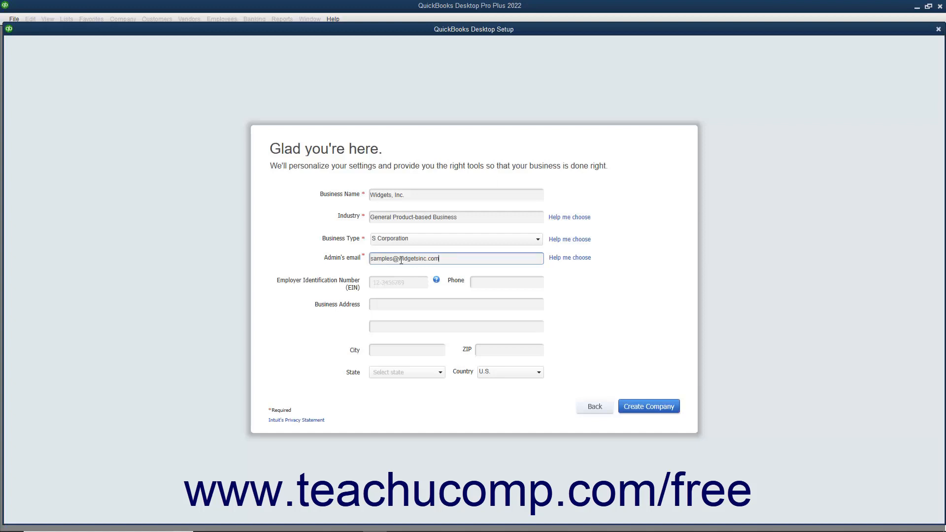
click(397, 283)
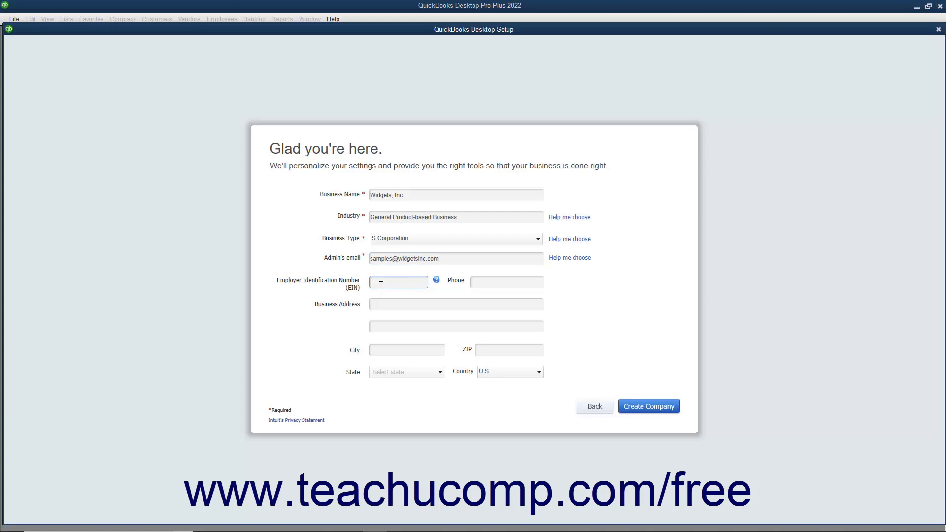
text(38-1234567)
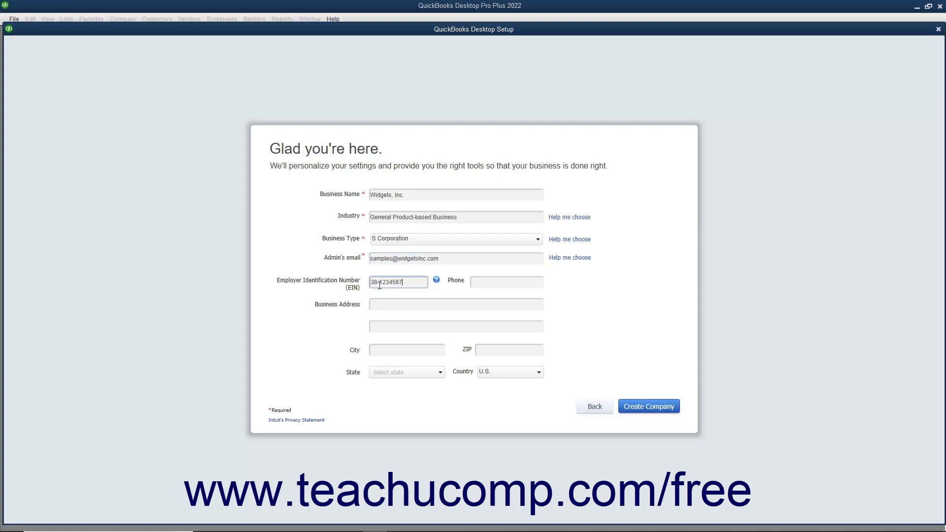
click(507, 281)
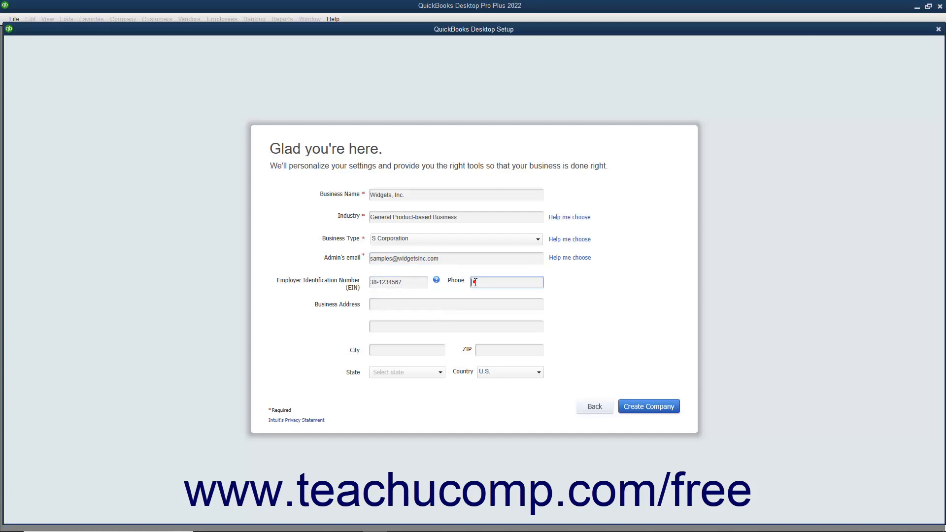
text(517-000-1234)
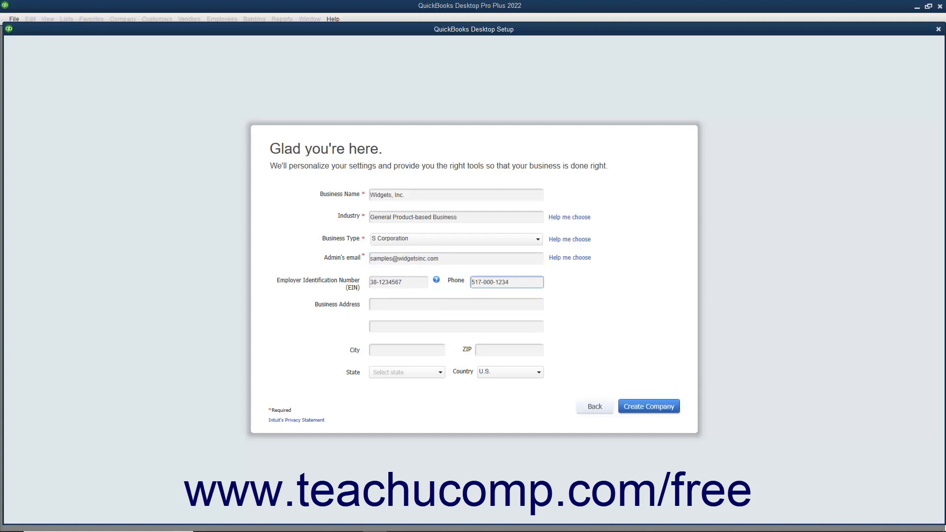
- Enter address 100 Main St., city Anytown, ZIP 48000 and state MI
click(455, 305)
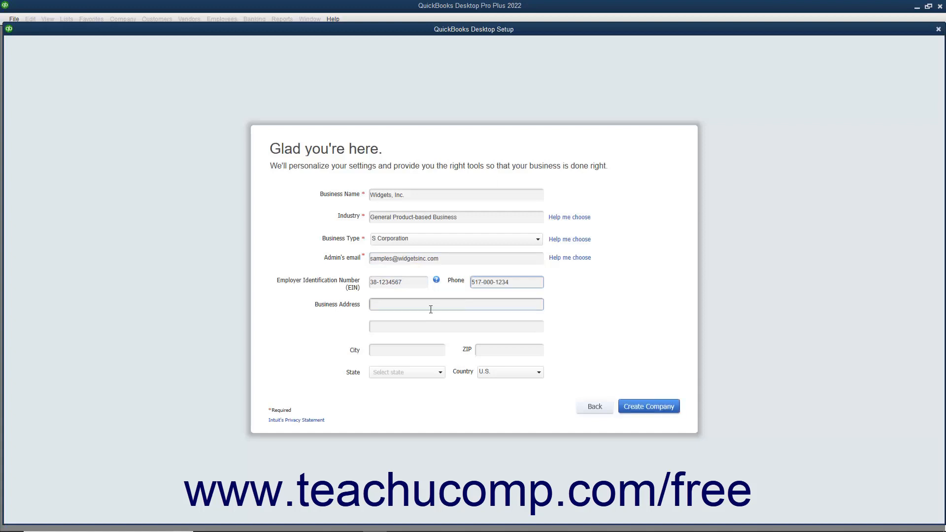
text(100)
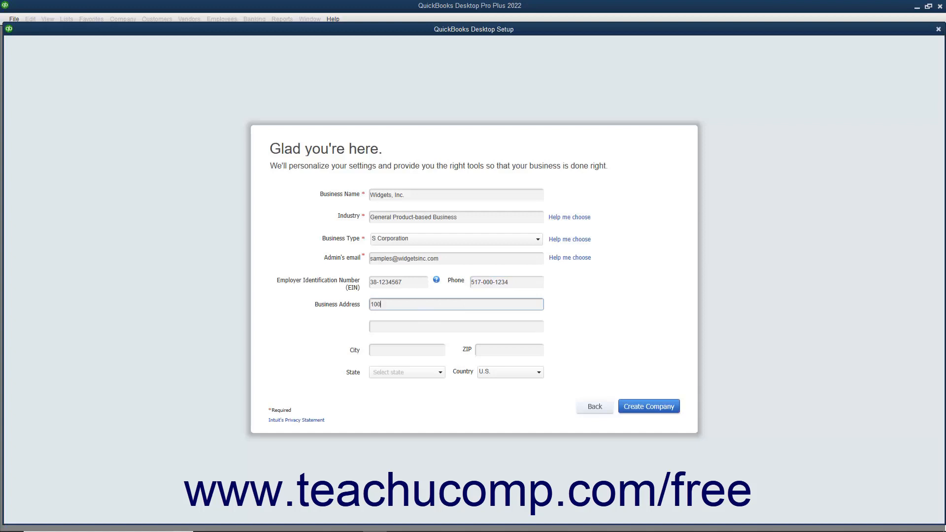
text(Main St.)
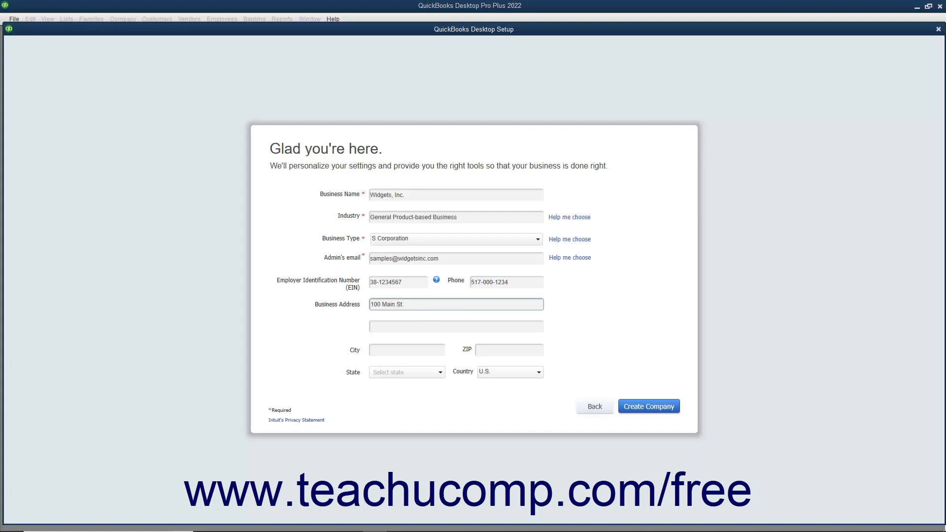
click(510, 349)
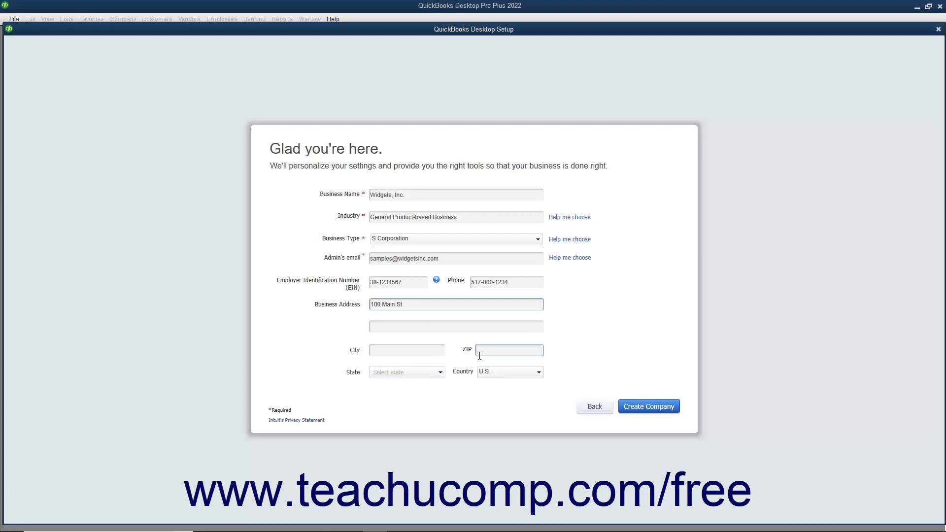
click(407, 350)
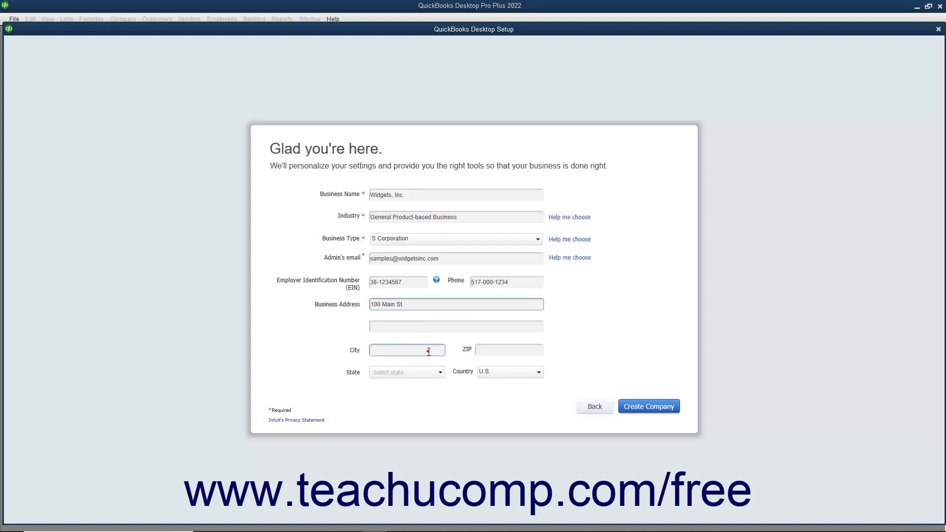
text(Anytown)
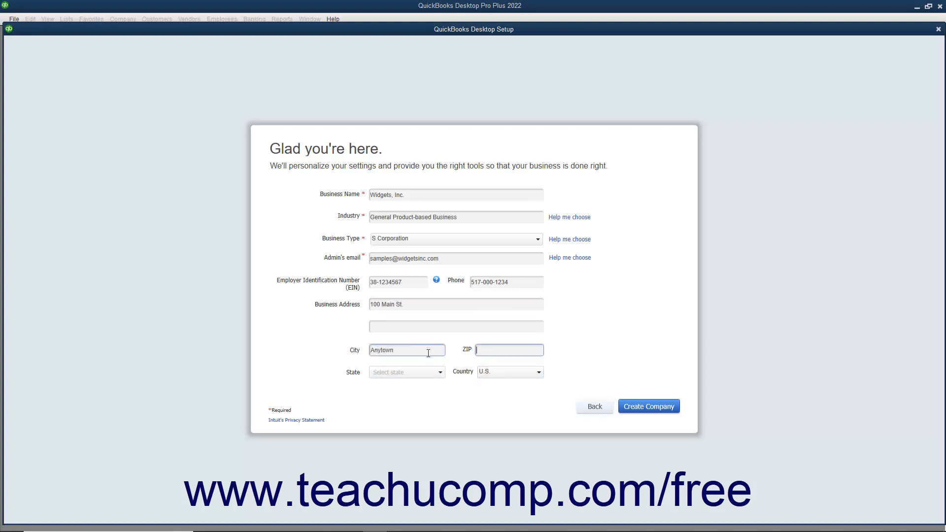
text(48000)
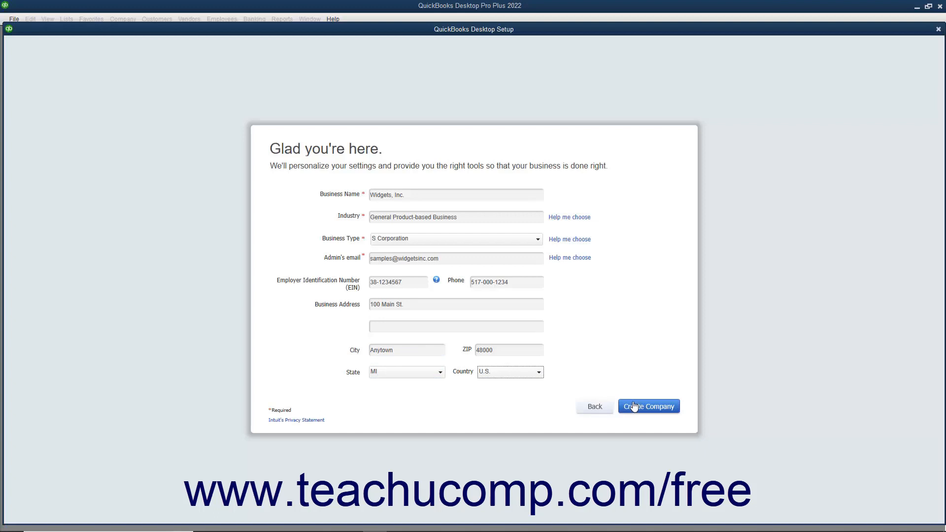
- Create the Widgets, Inc. company file and wait for the 'You're all set!' screen
click(648, 405)
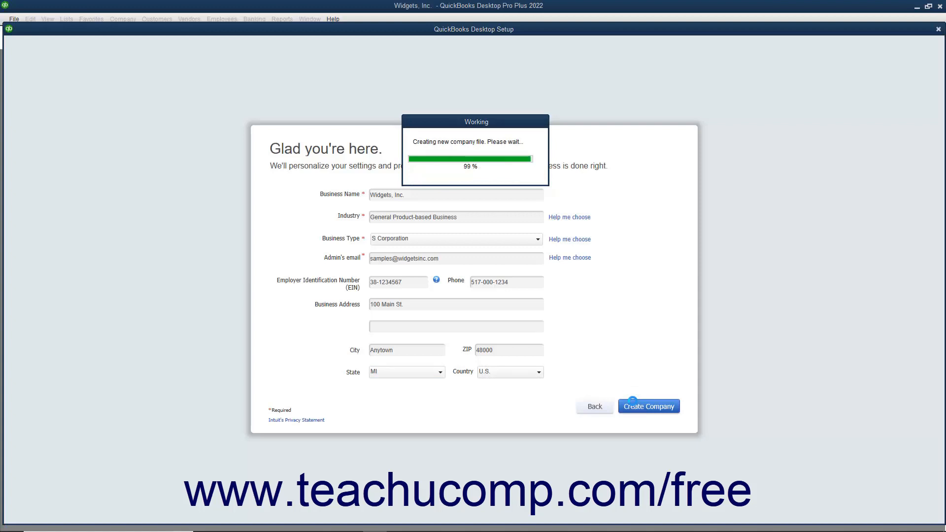
click(649, 406)
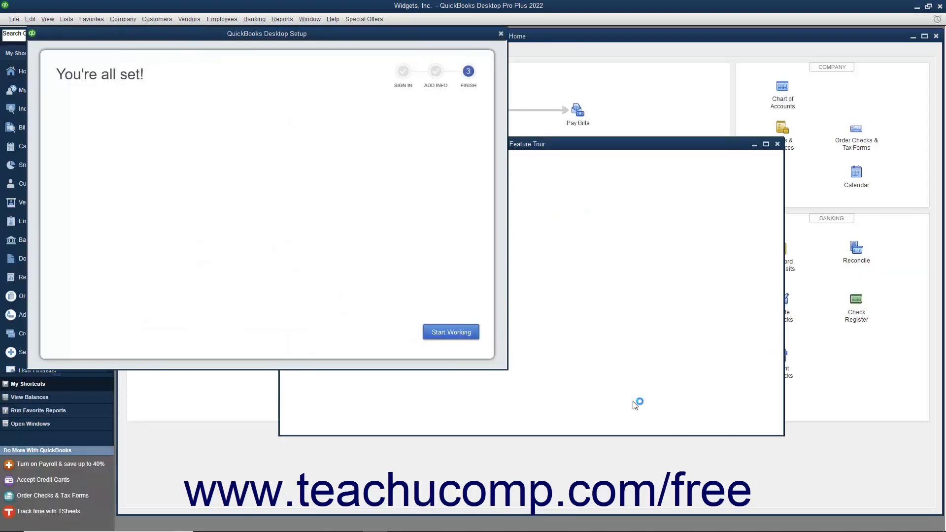
- Suppress the QuickBooks Payments promotion for good and start working on the Home page
click(451, 332)
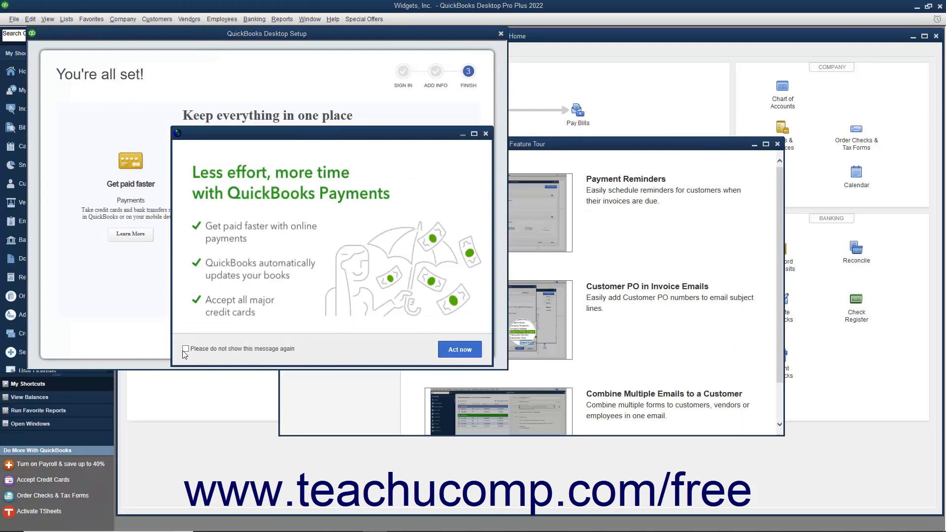
click(186, 348)
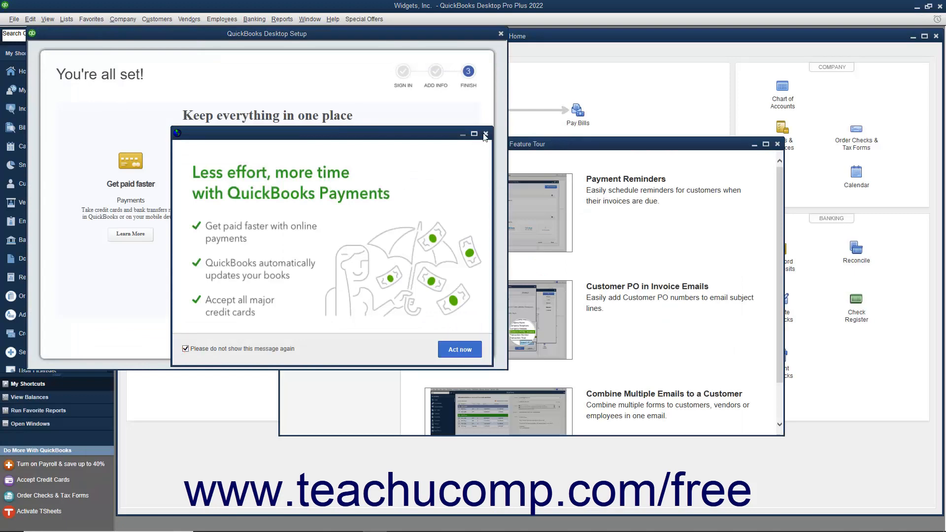
click(485, 133)
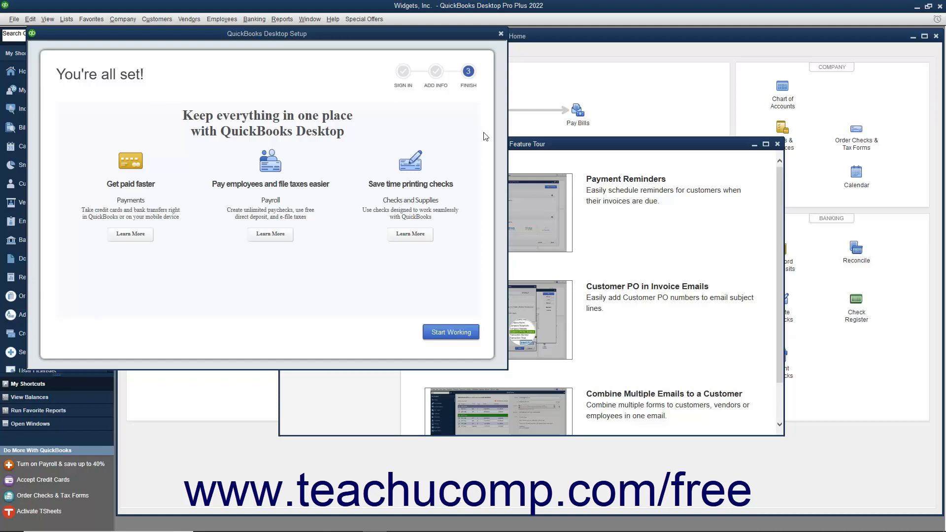
mouse_move(471, 123)
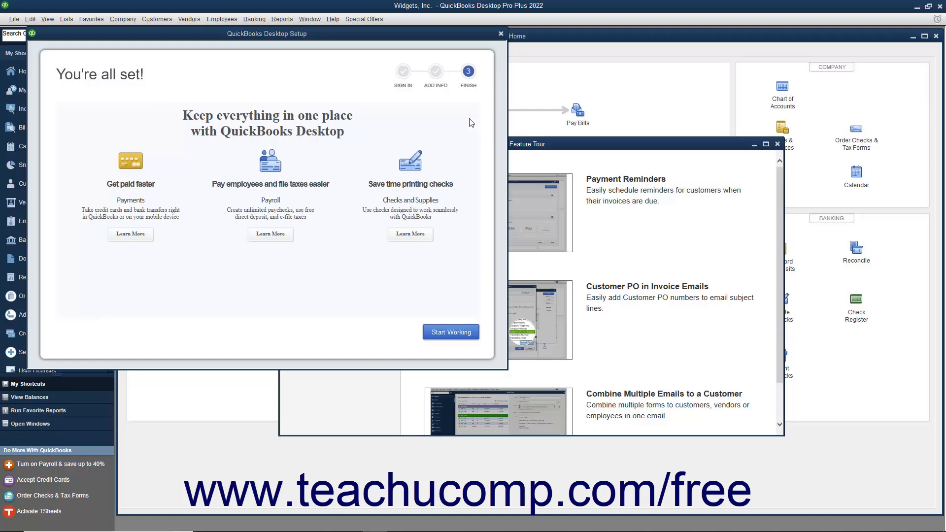
mouse_move(464, 94)
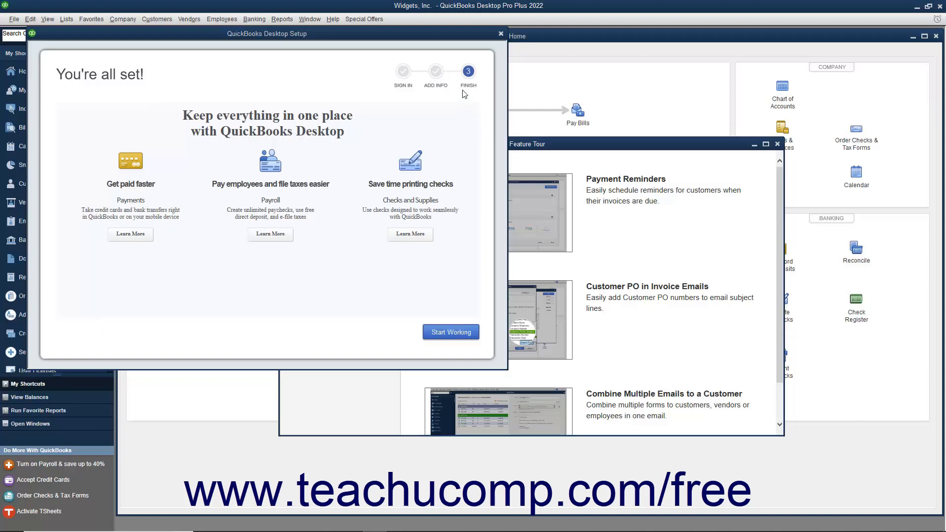
mouse_move(154, 237)
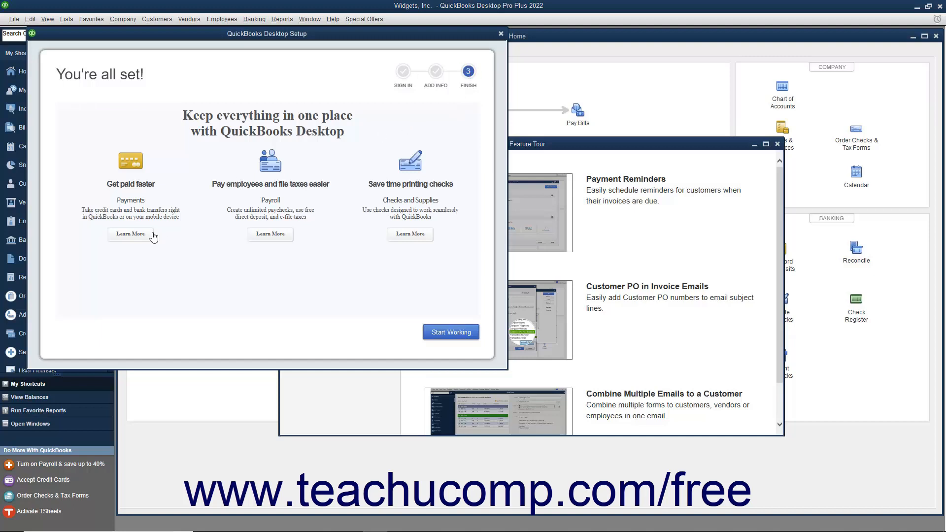
mouse_move(148, 235)
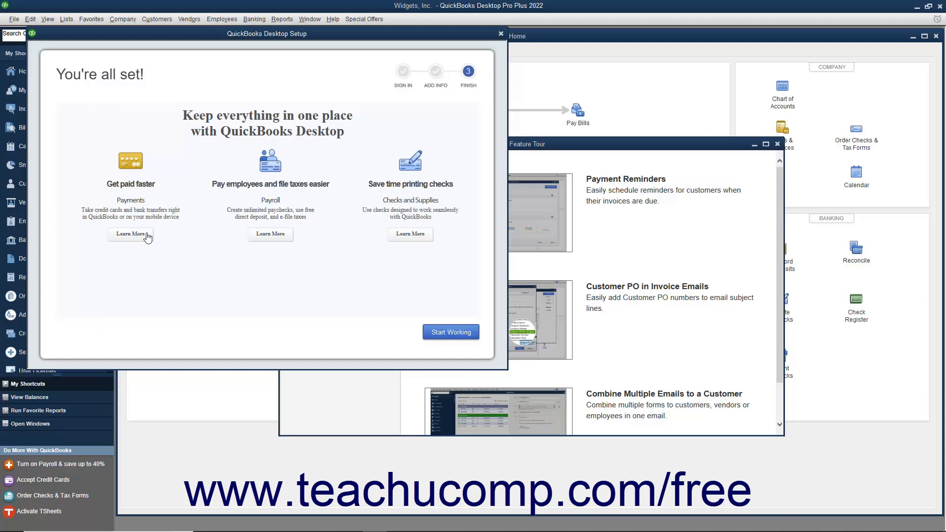
mouse_move(276, 241)
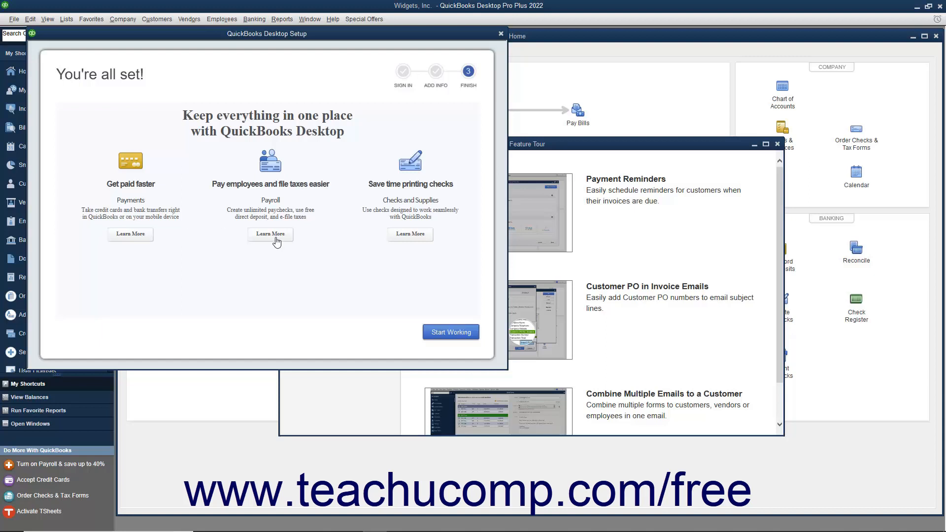
mouse_move(273, 241)
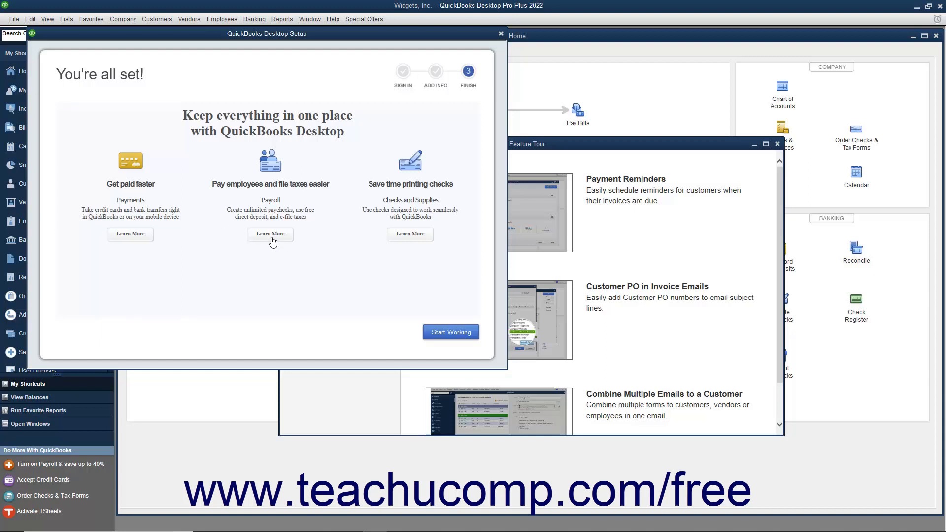
mouse_move(407, 320)
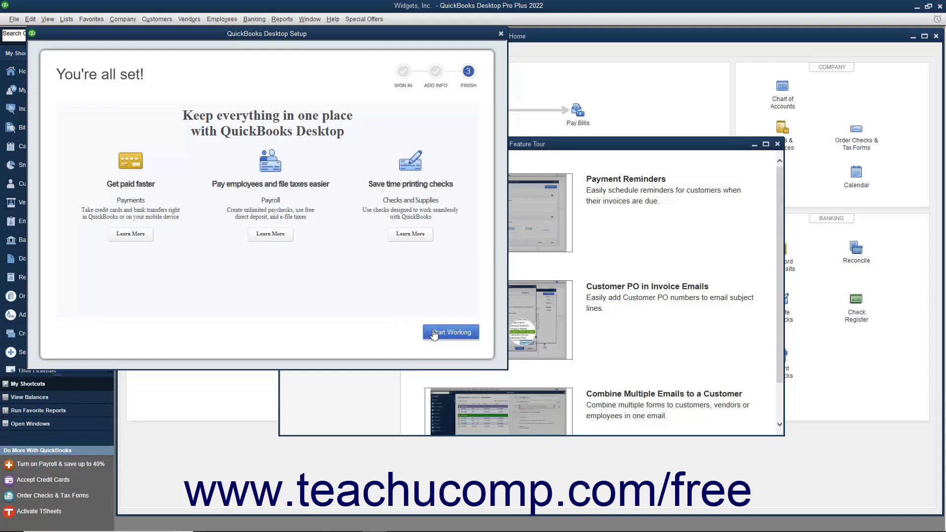
click(450, 332)
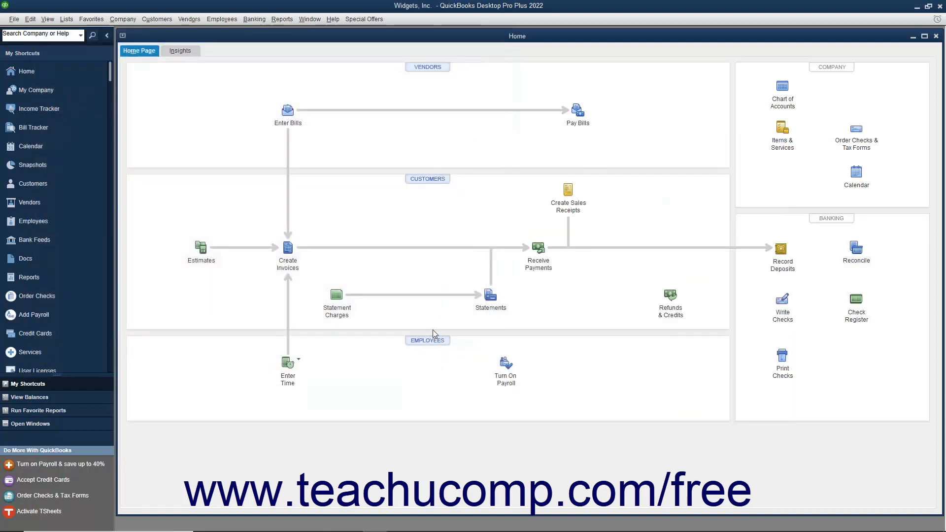